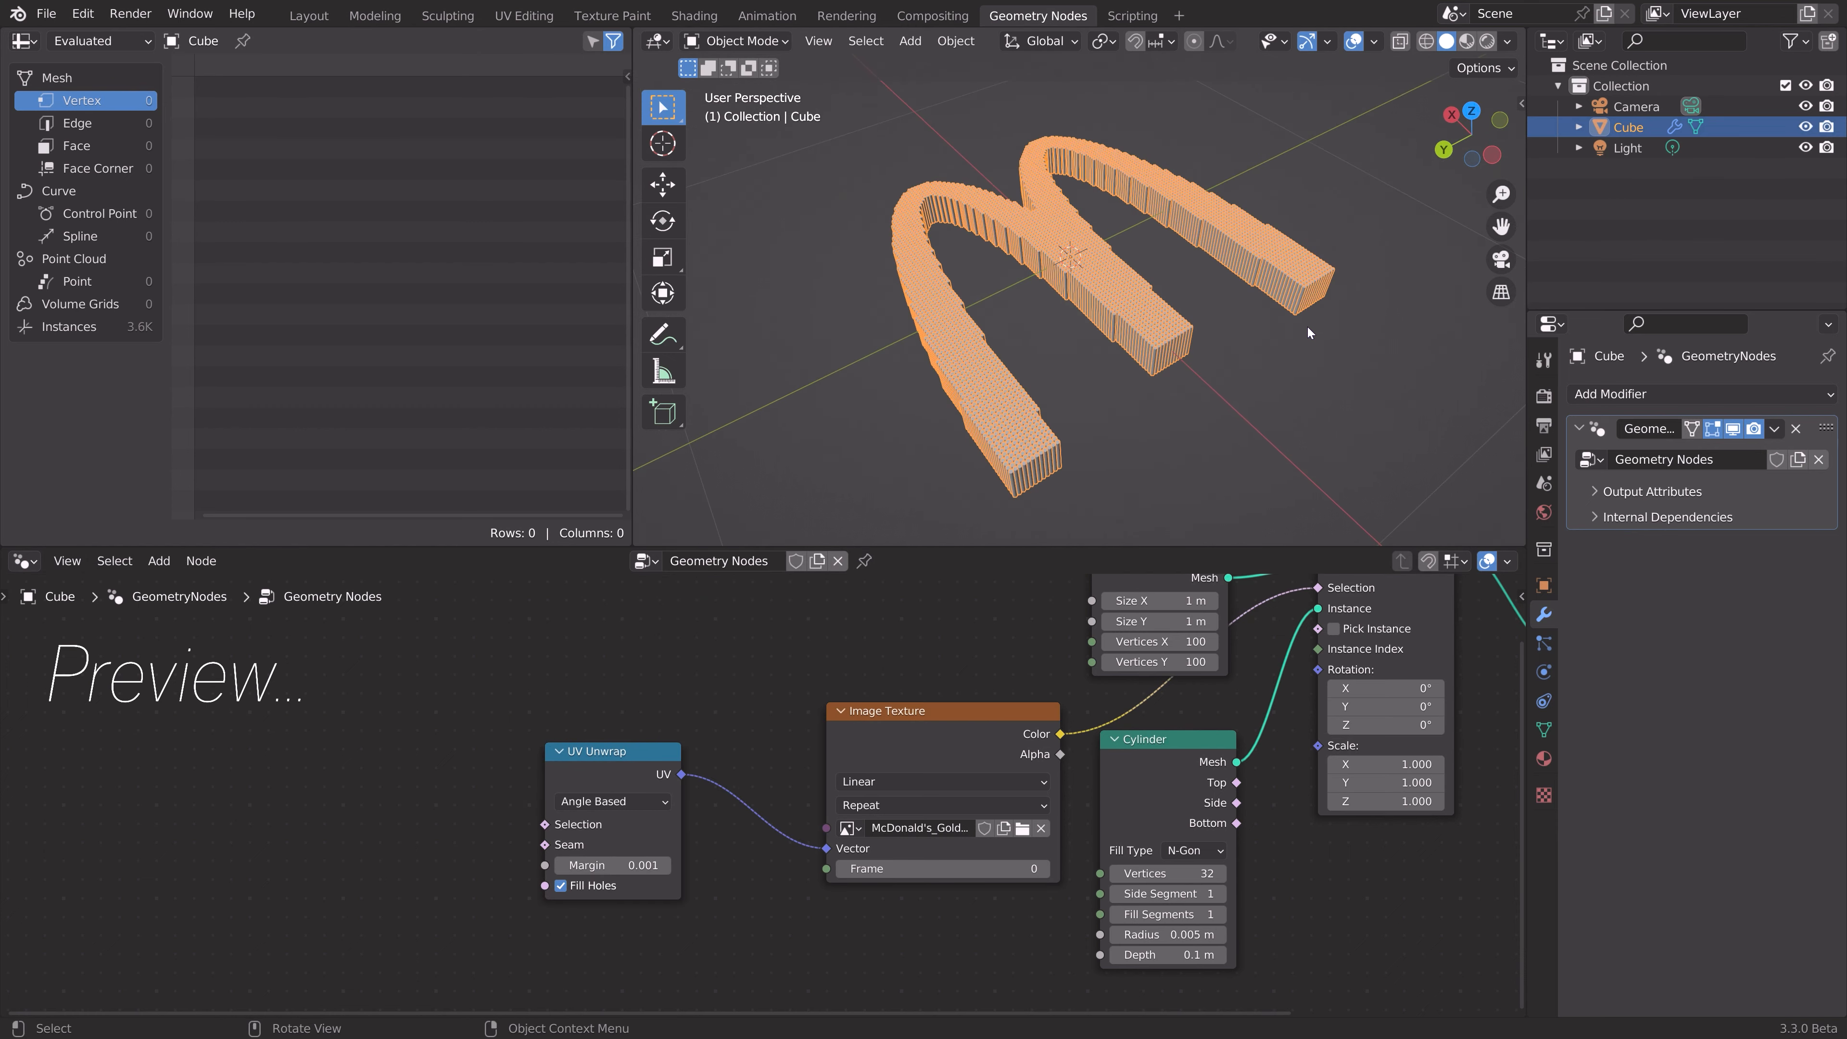
- Start a new file and switch to the Geometry Nodes workspace
click(308, 15)
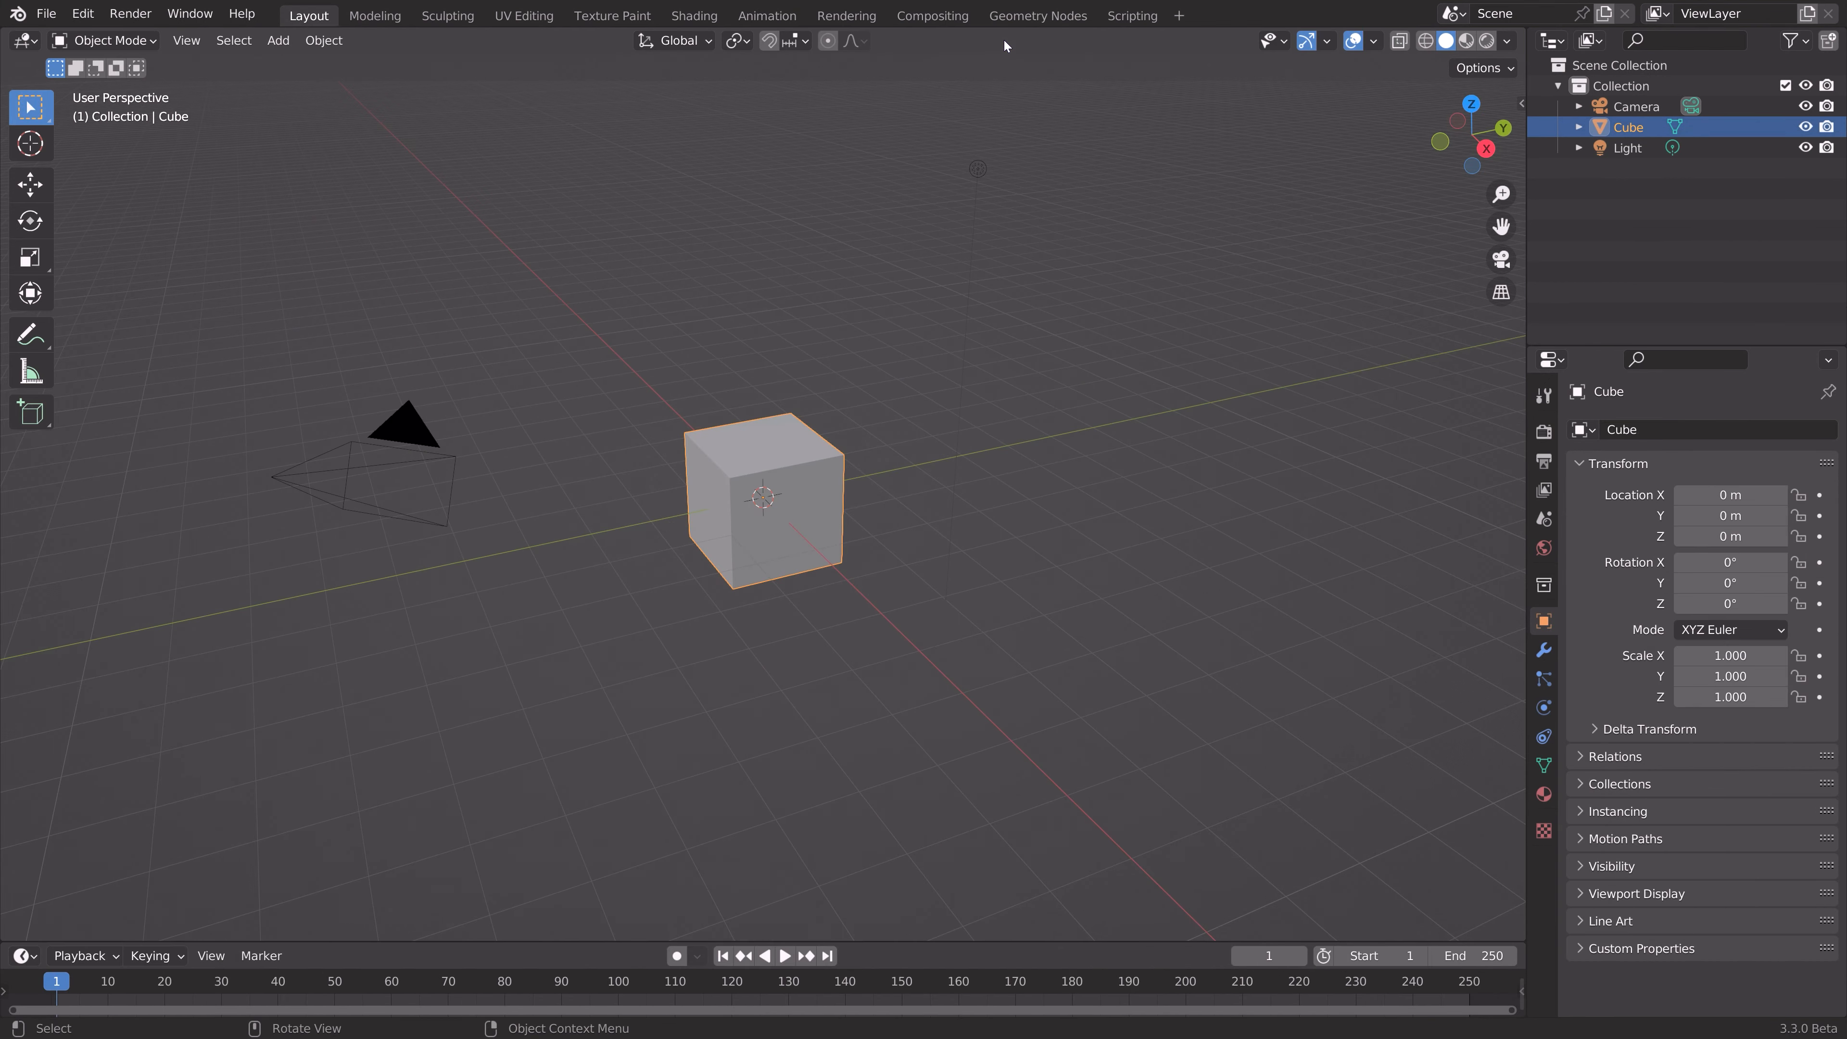
click(1037, 15)
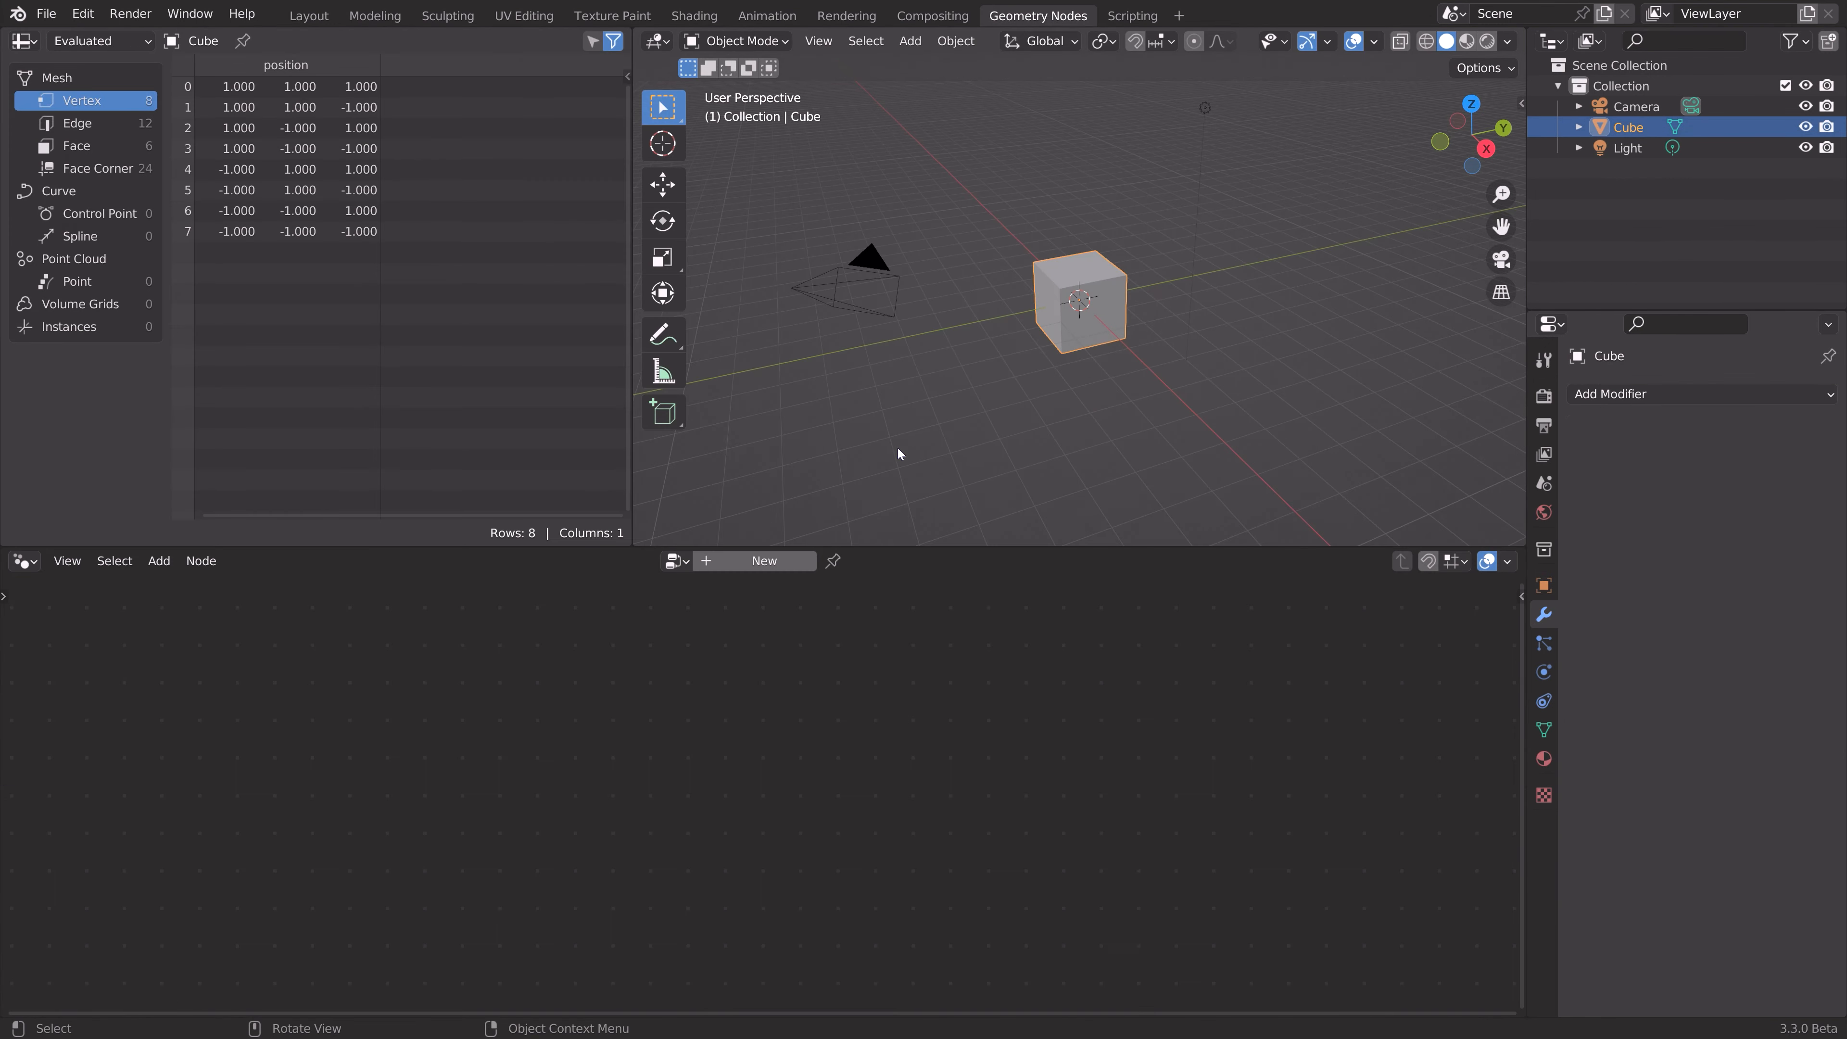
- Create a node tree on the cube, remove Group Input and add a Grid mesh node
click(762, 561)
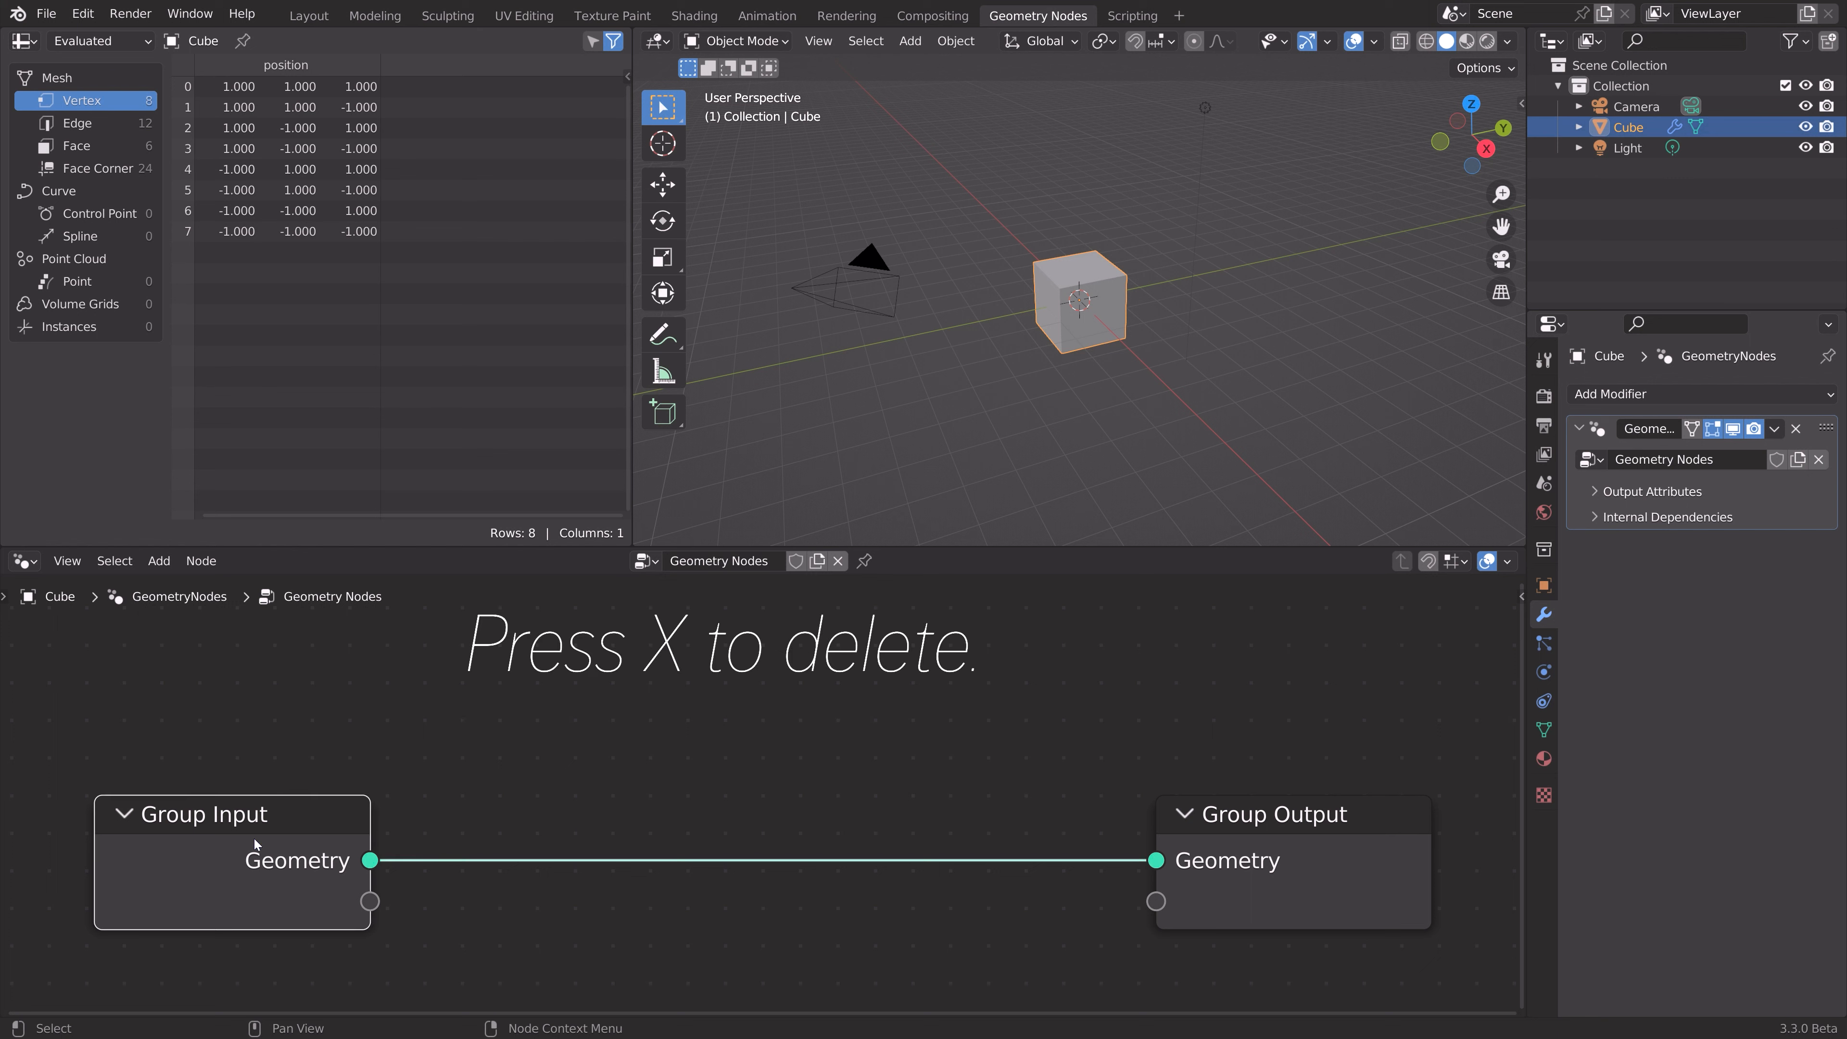
key(X)
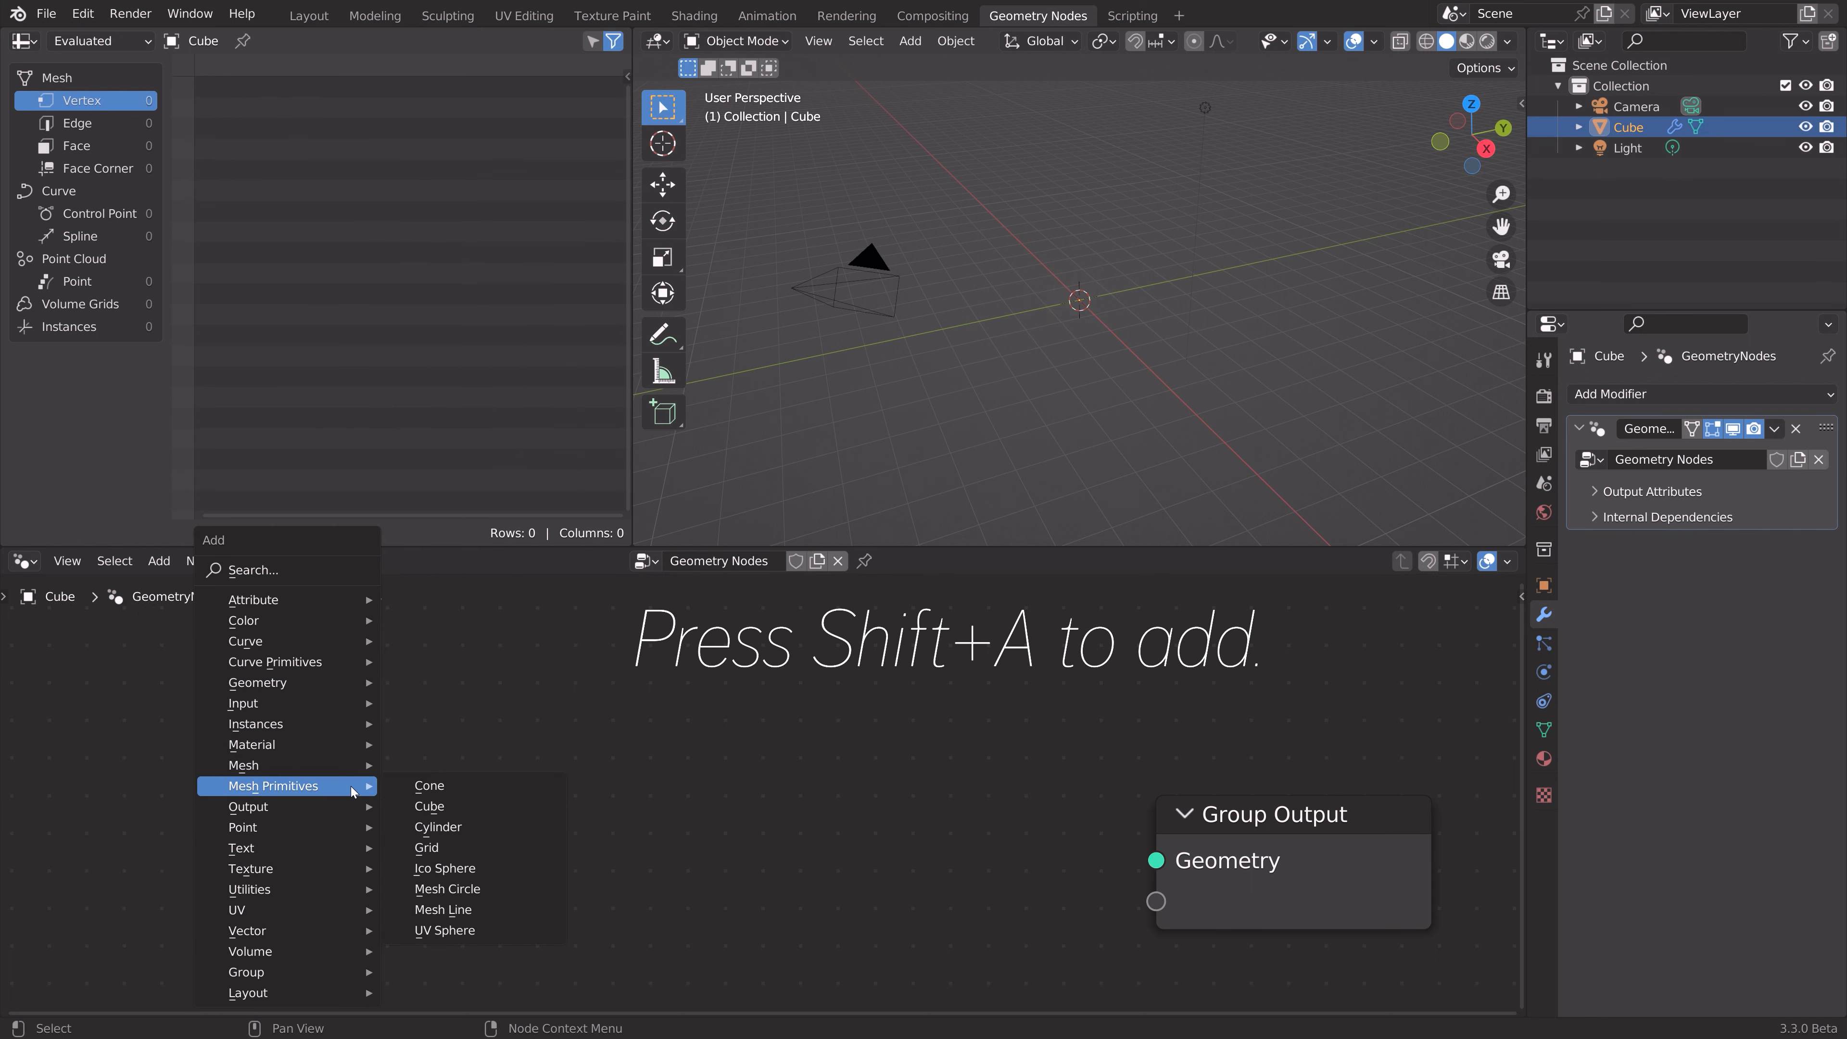
click(426, 848)
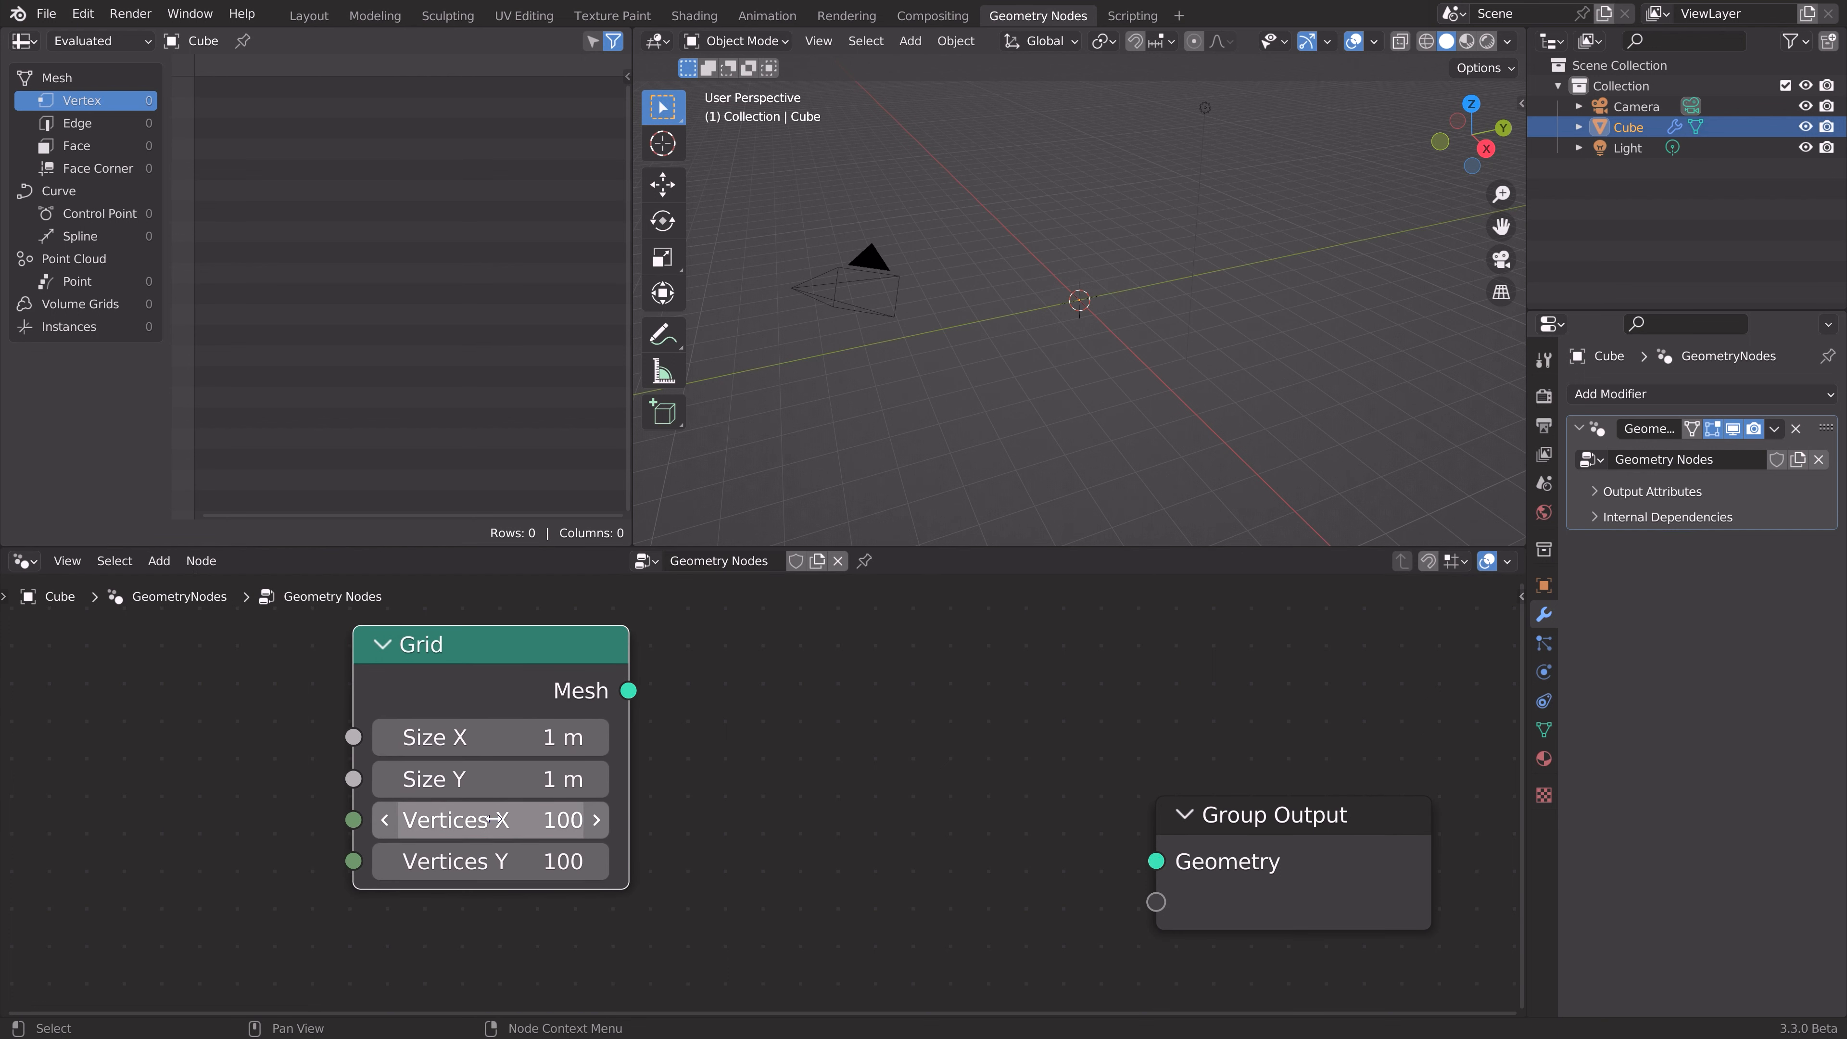
mouse_move(657, 836)
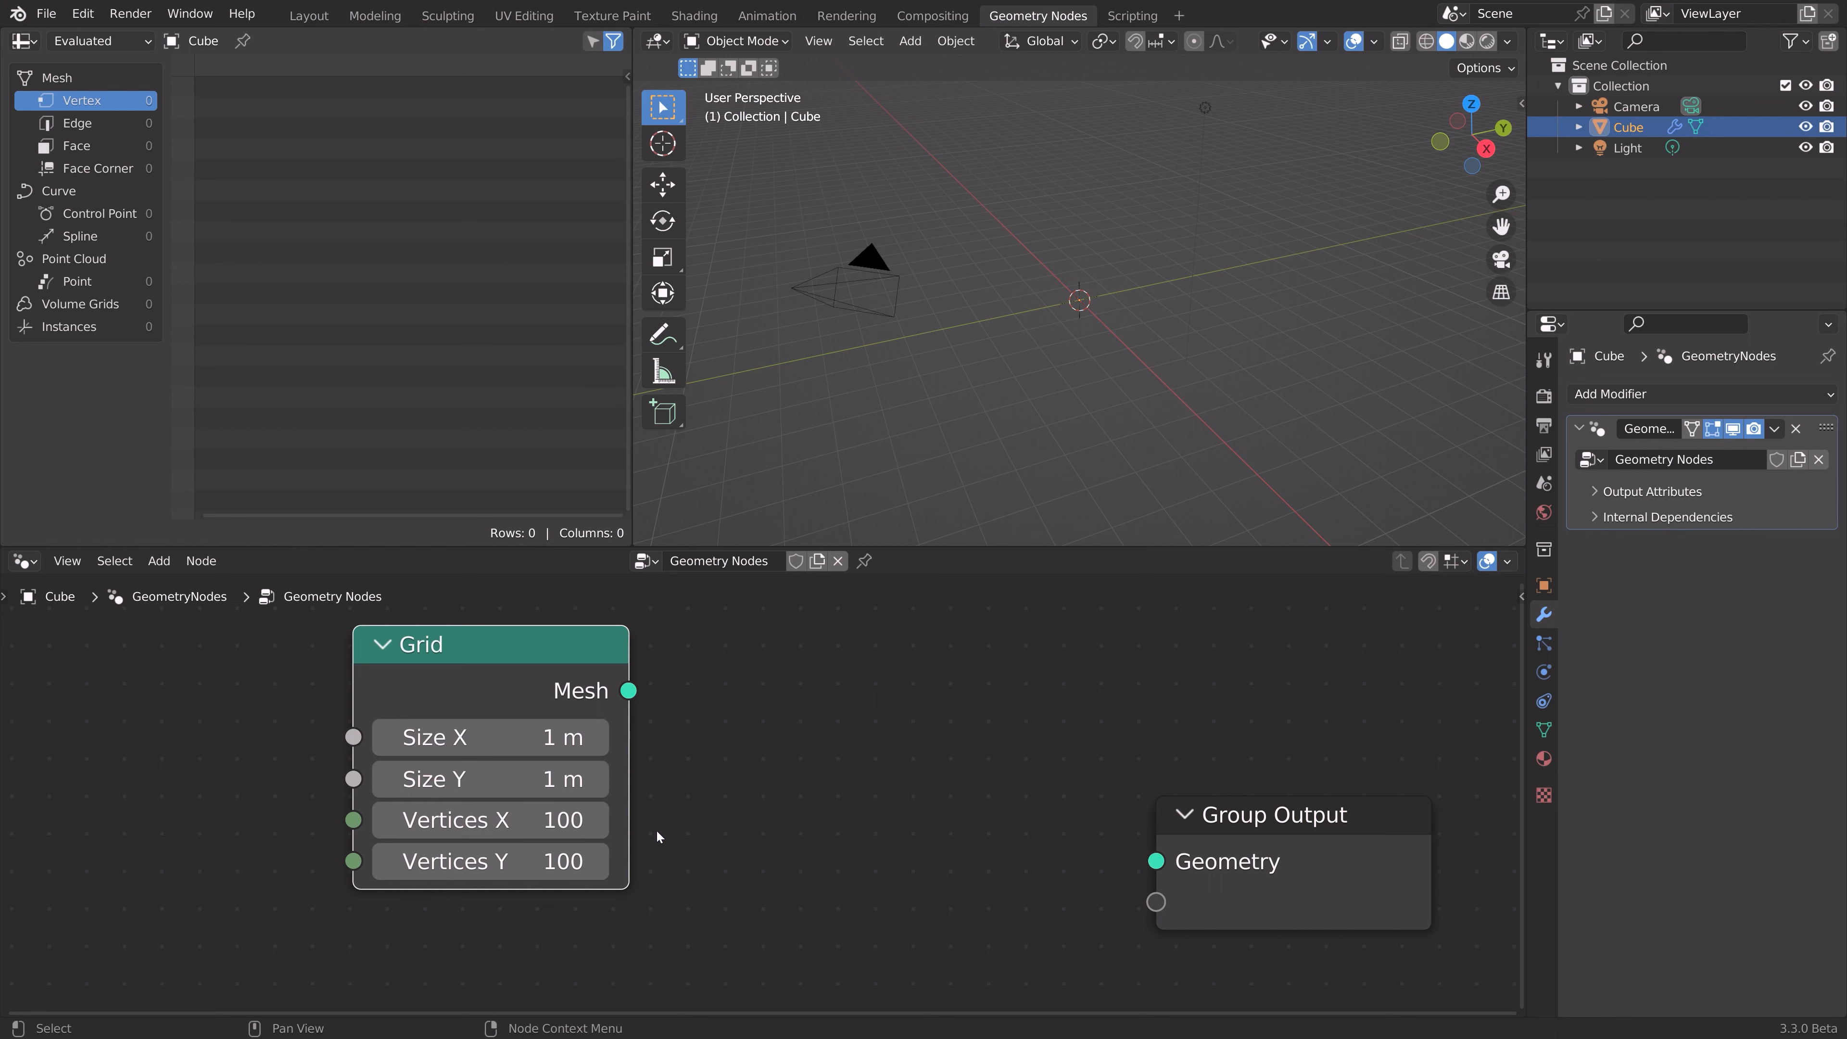
- Add Instance on Points, feeding the grid's mesh into Points and its instances to the output
key(shift+a)
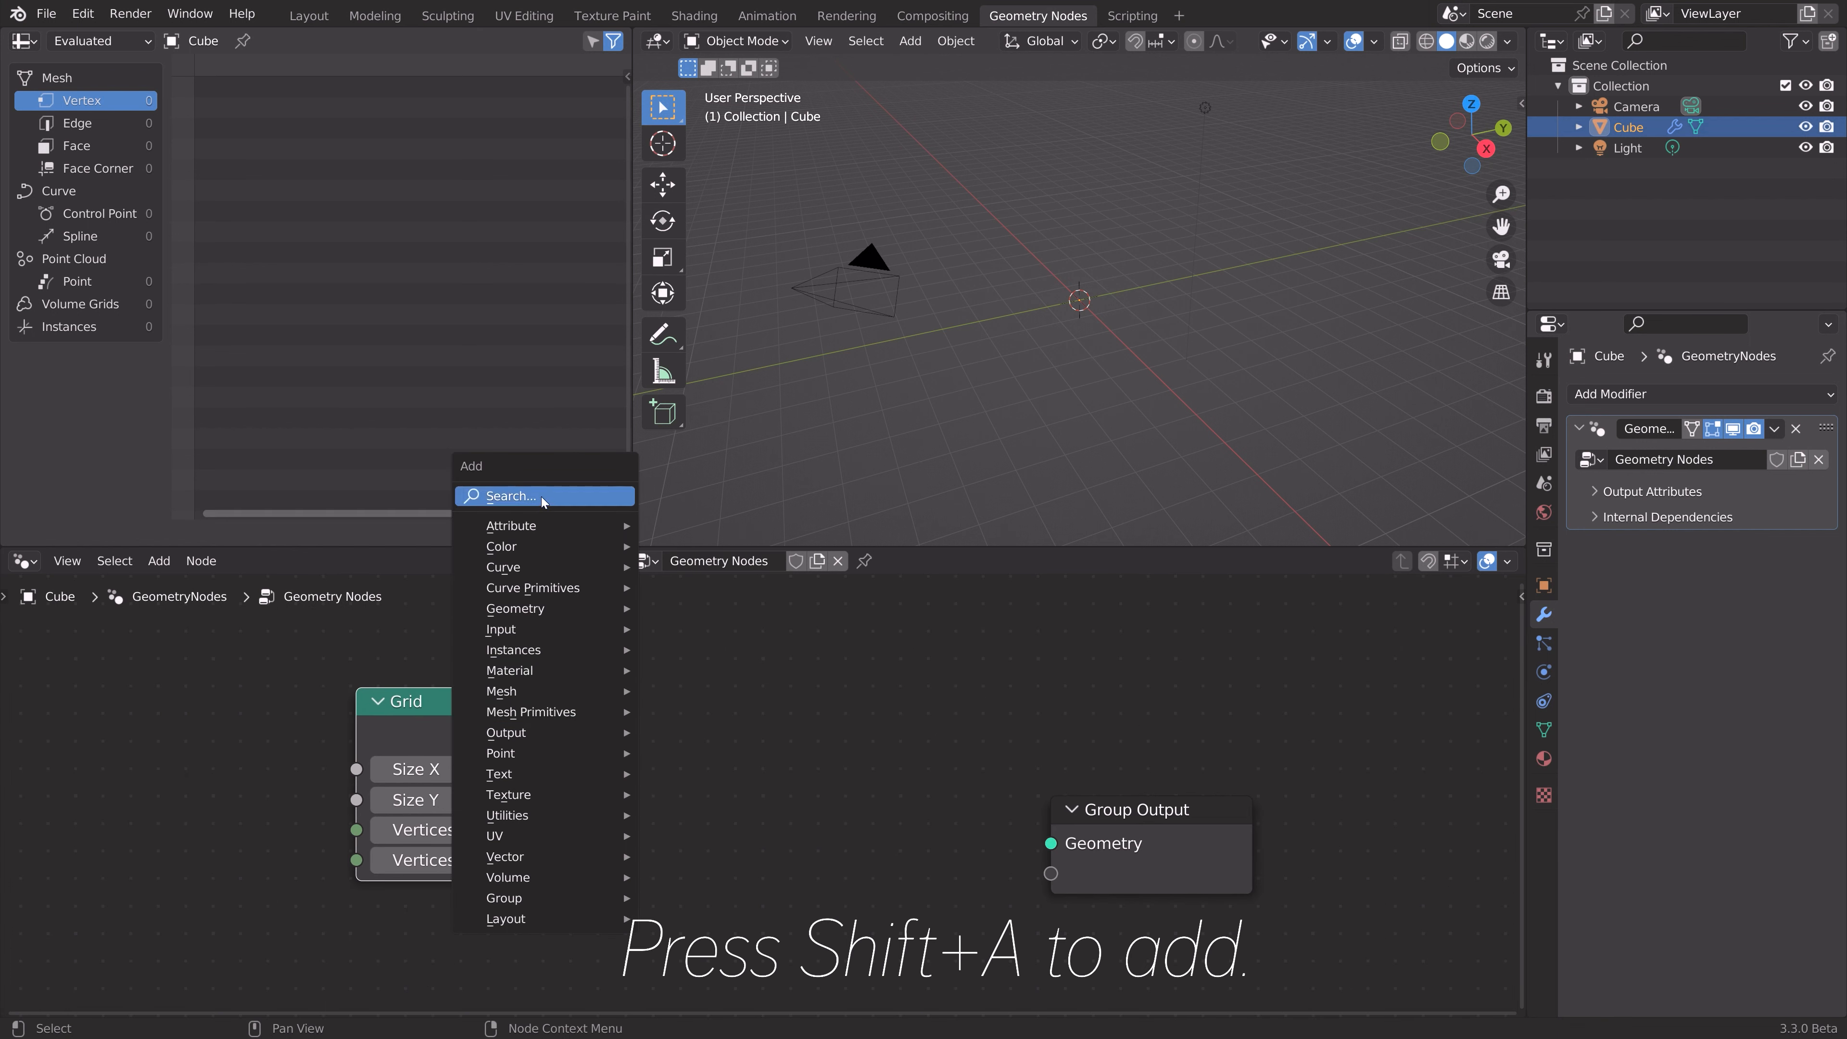
text(instan)
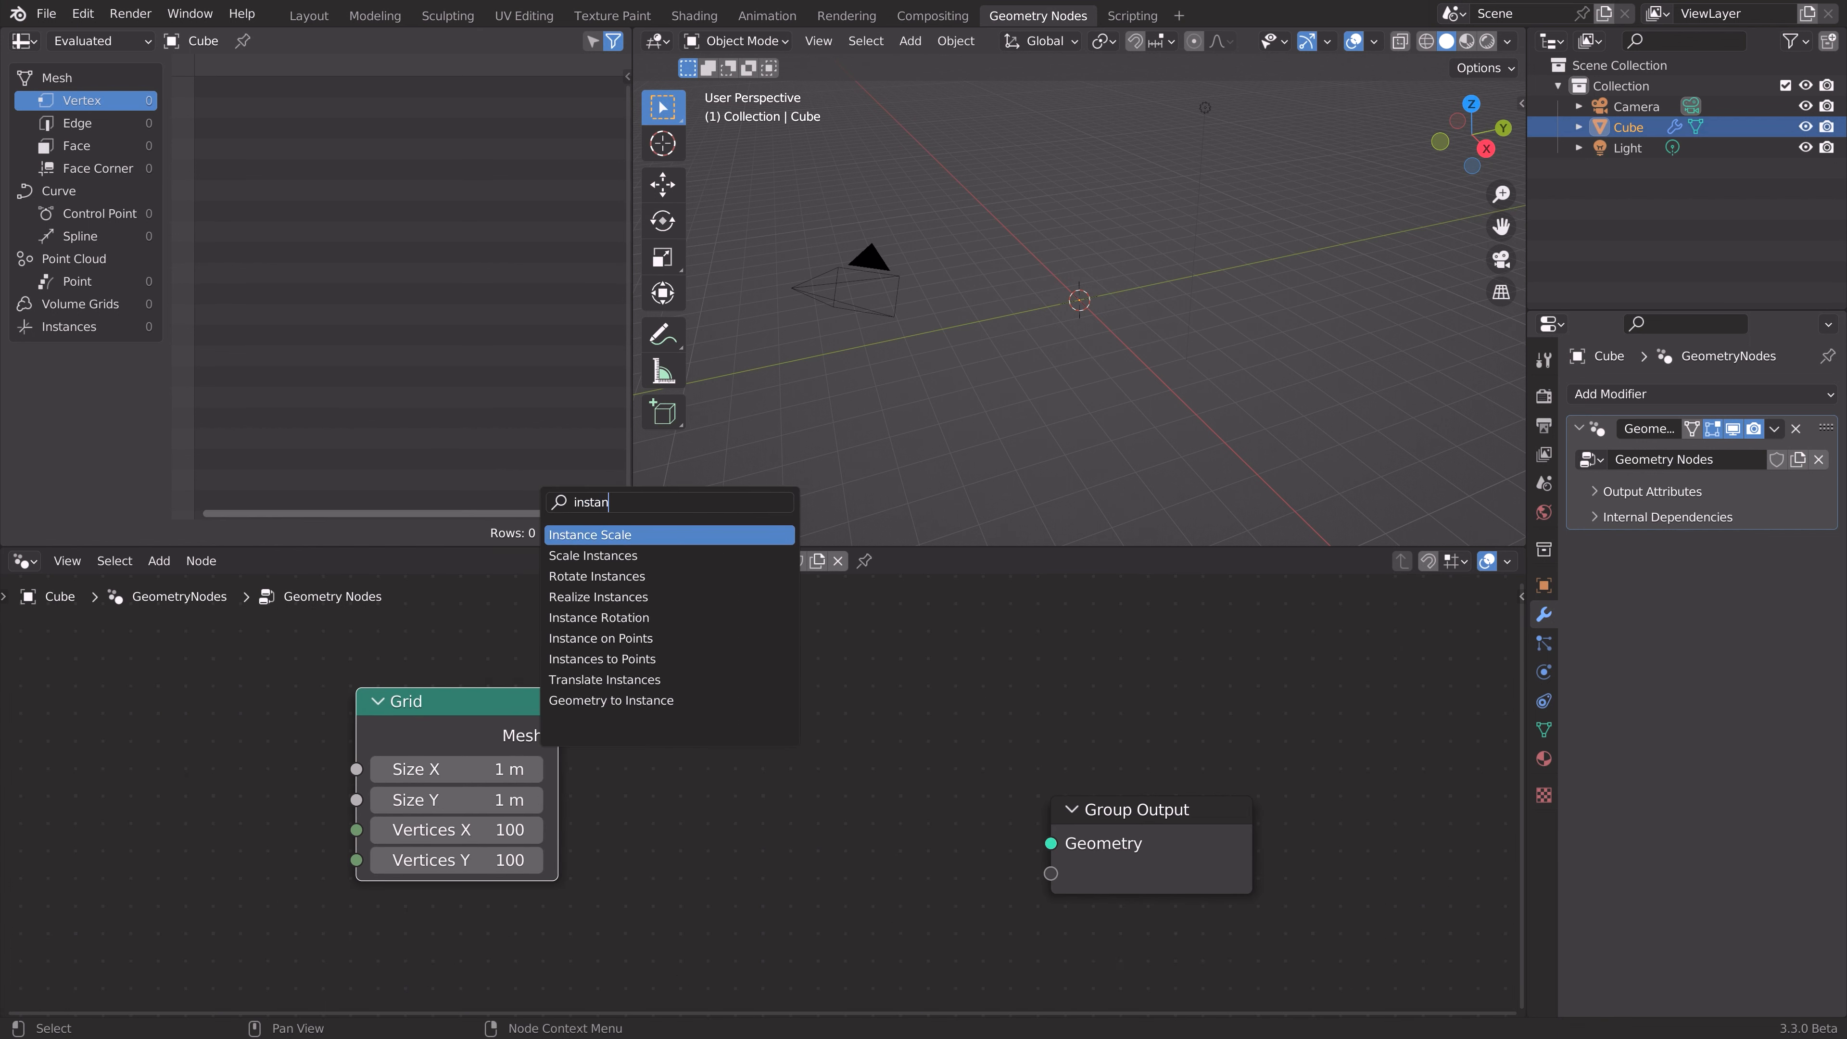
text(ce)
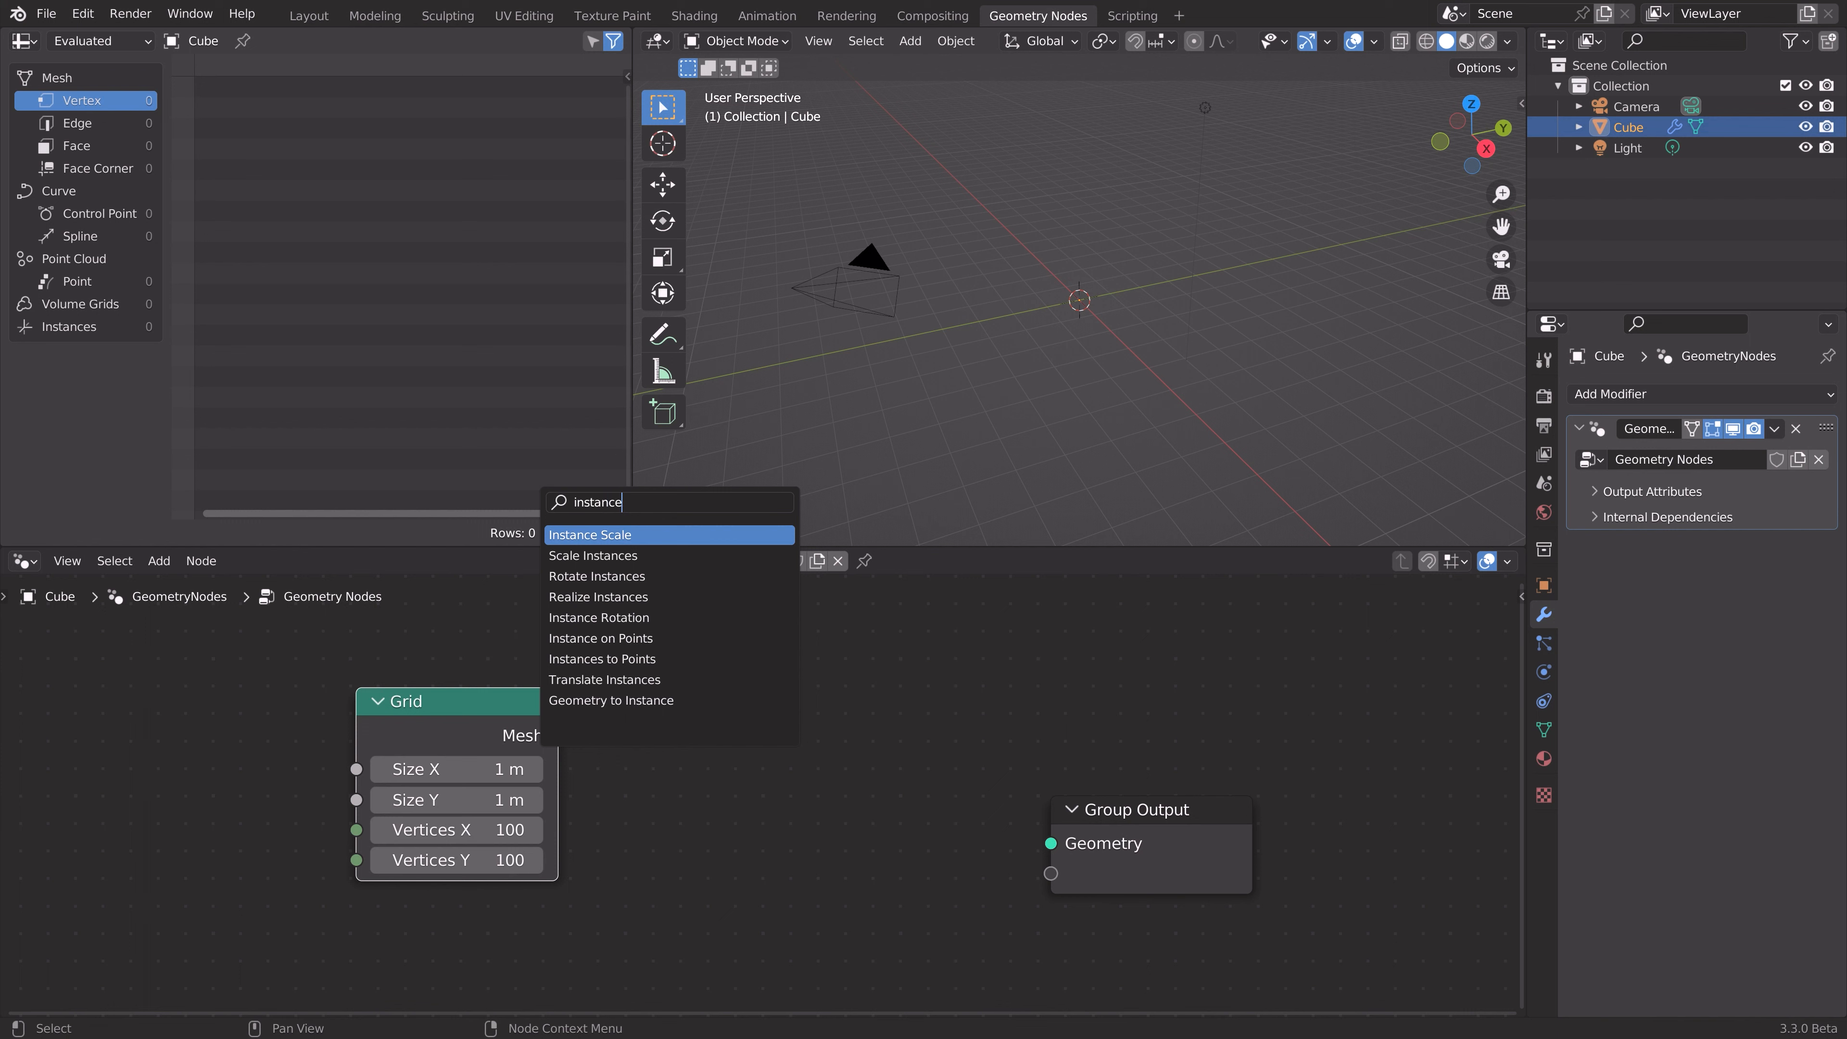
click(600, 637)
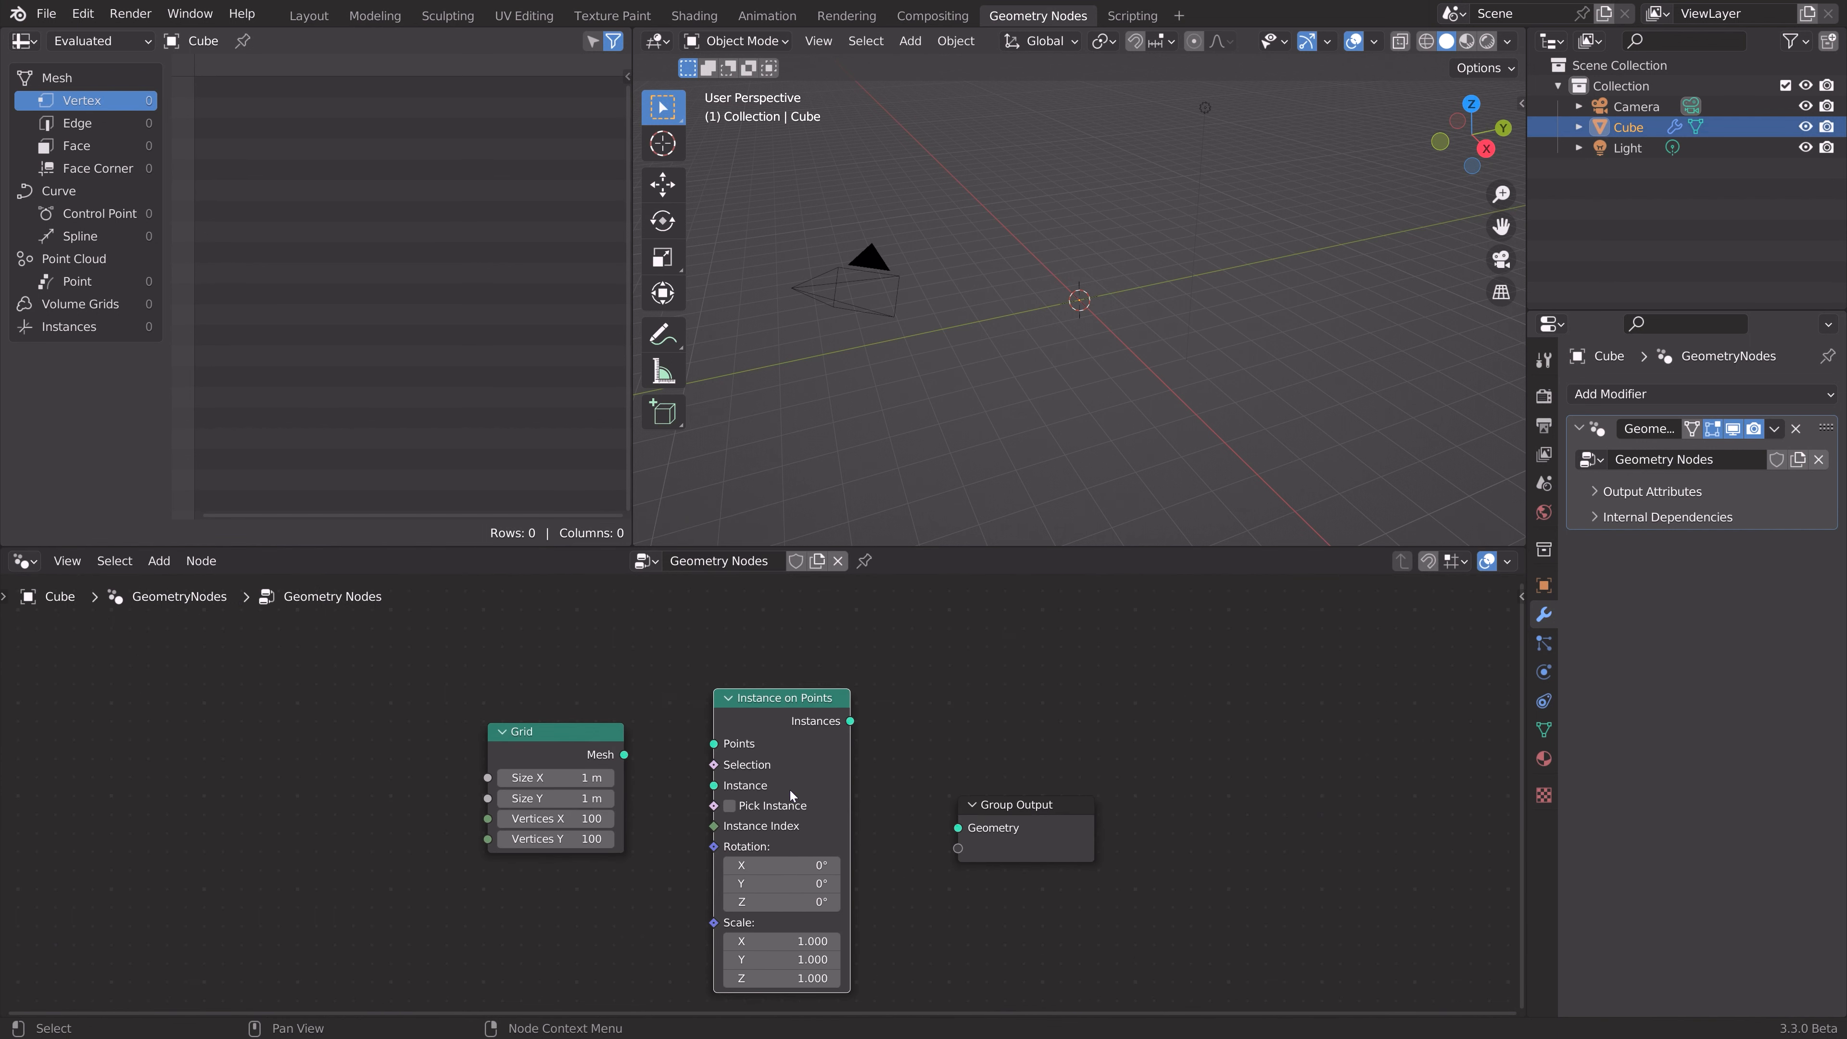
drag(624, 754, 712, 744)
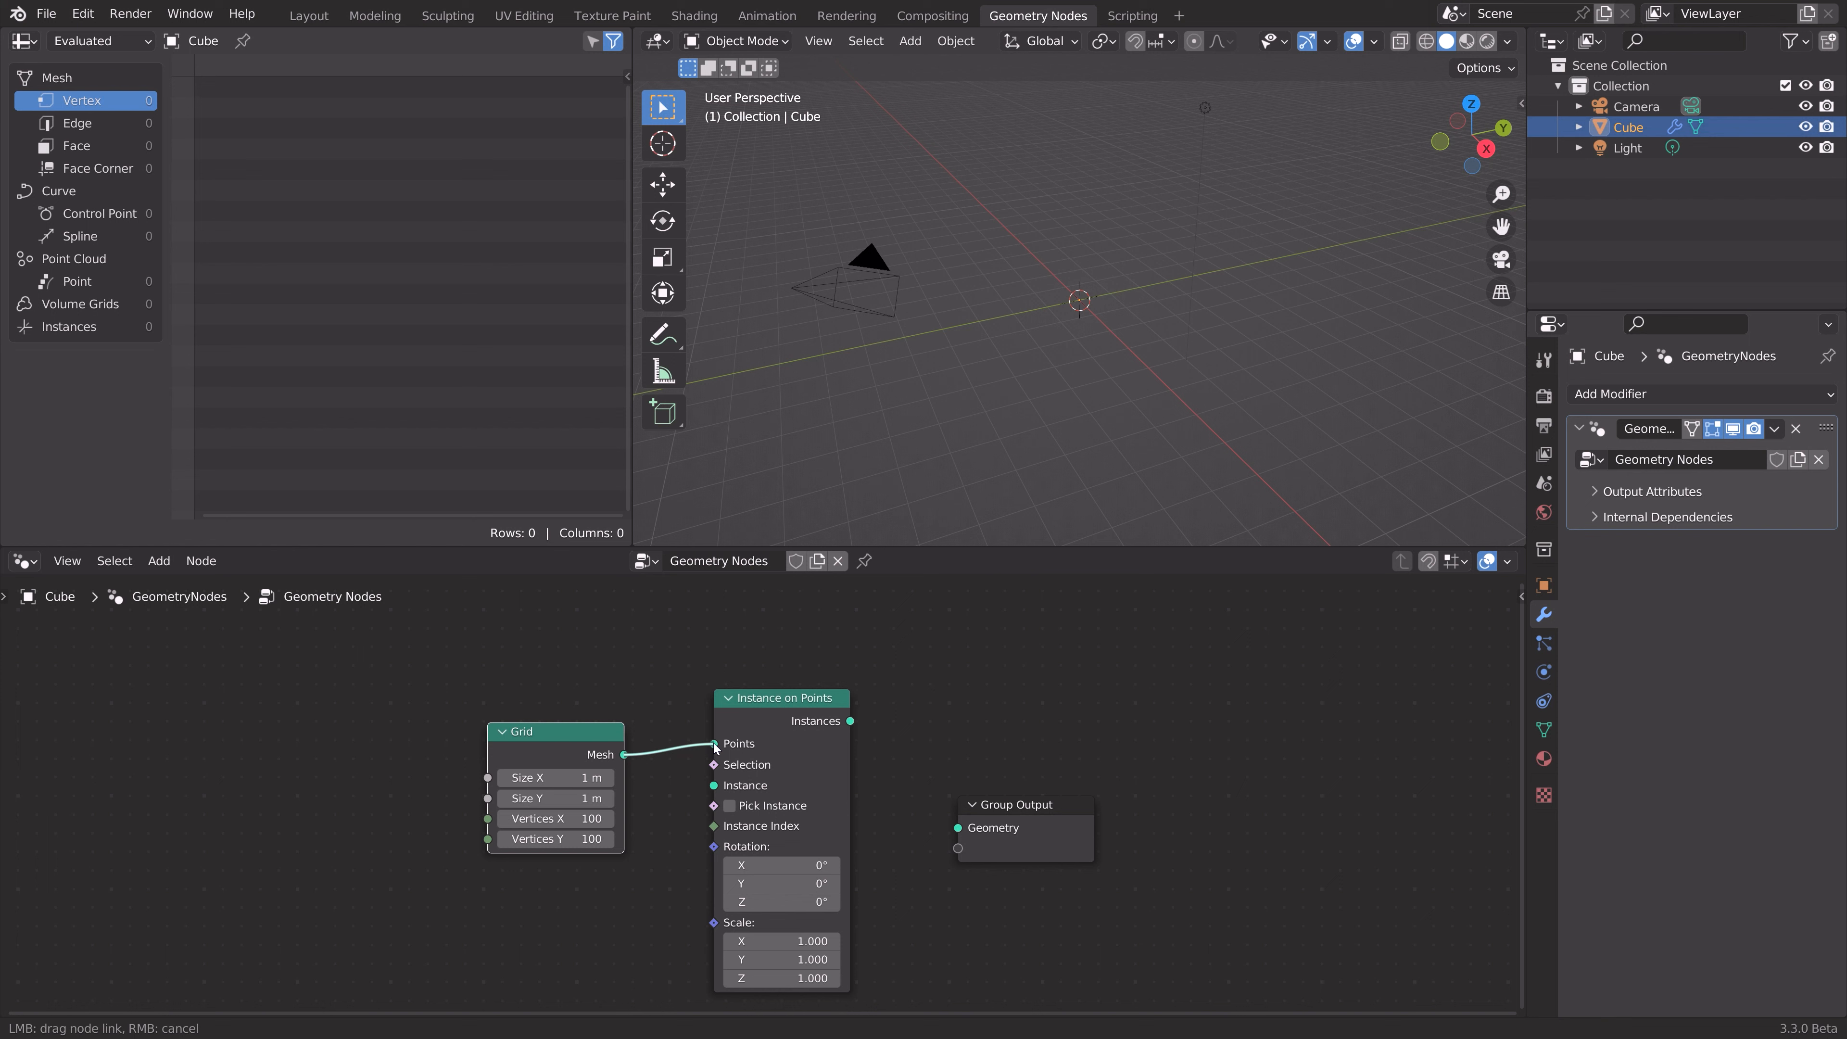
drag(852, 719, 959, 827)
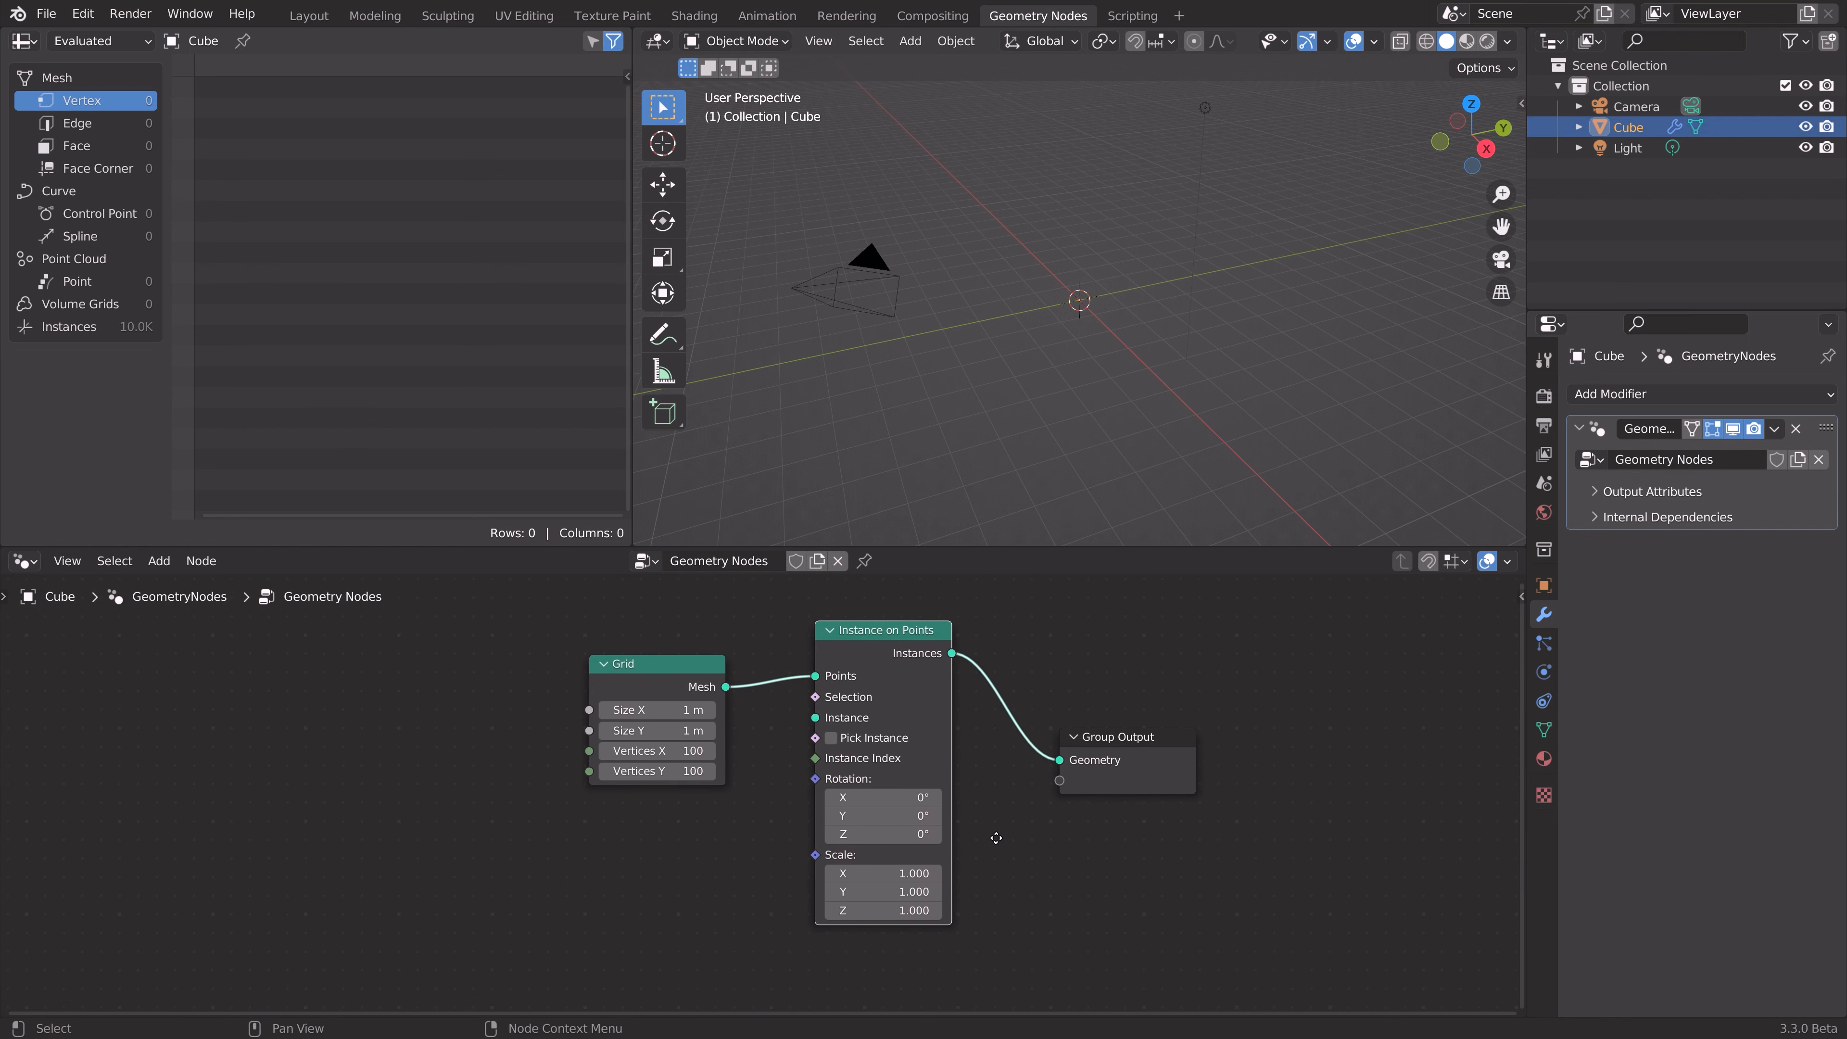
- Add a Cylinder node as the instance shape with radius 0.005 m and depth 0.1 m
click(158, 561)
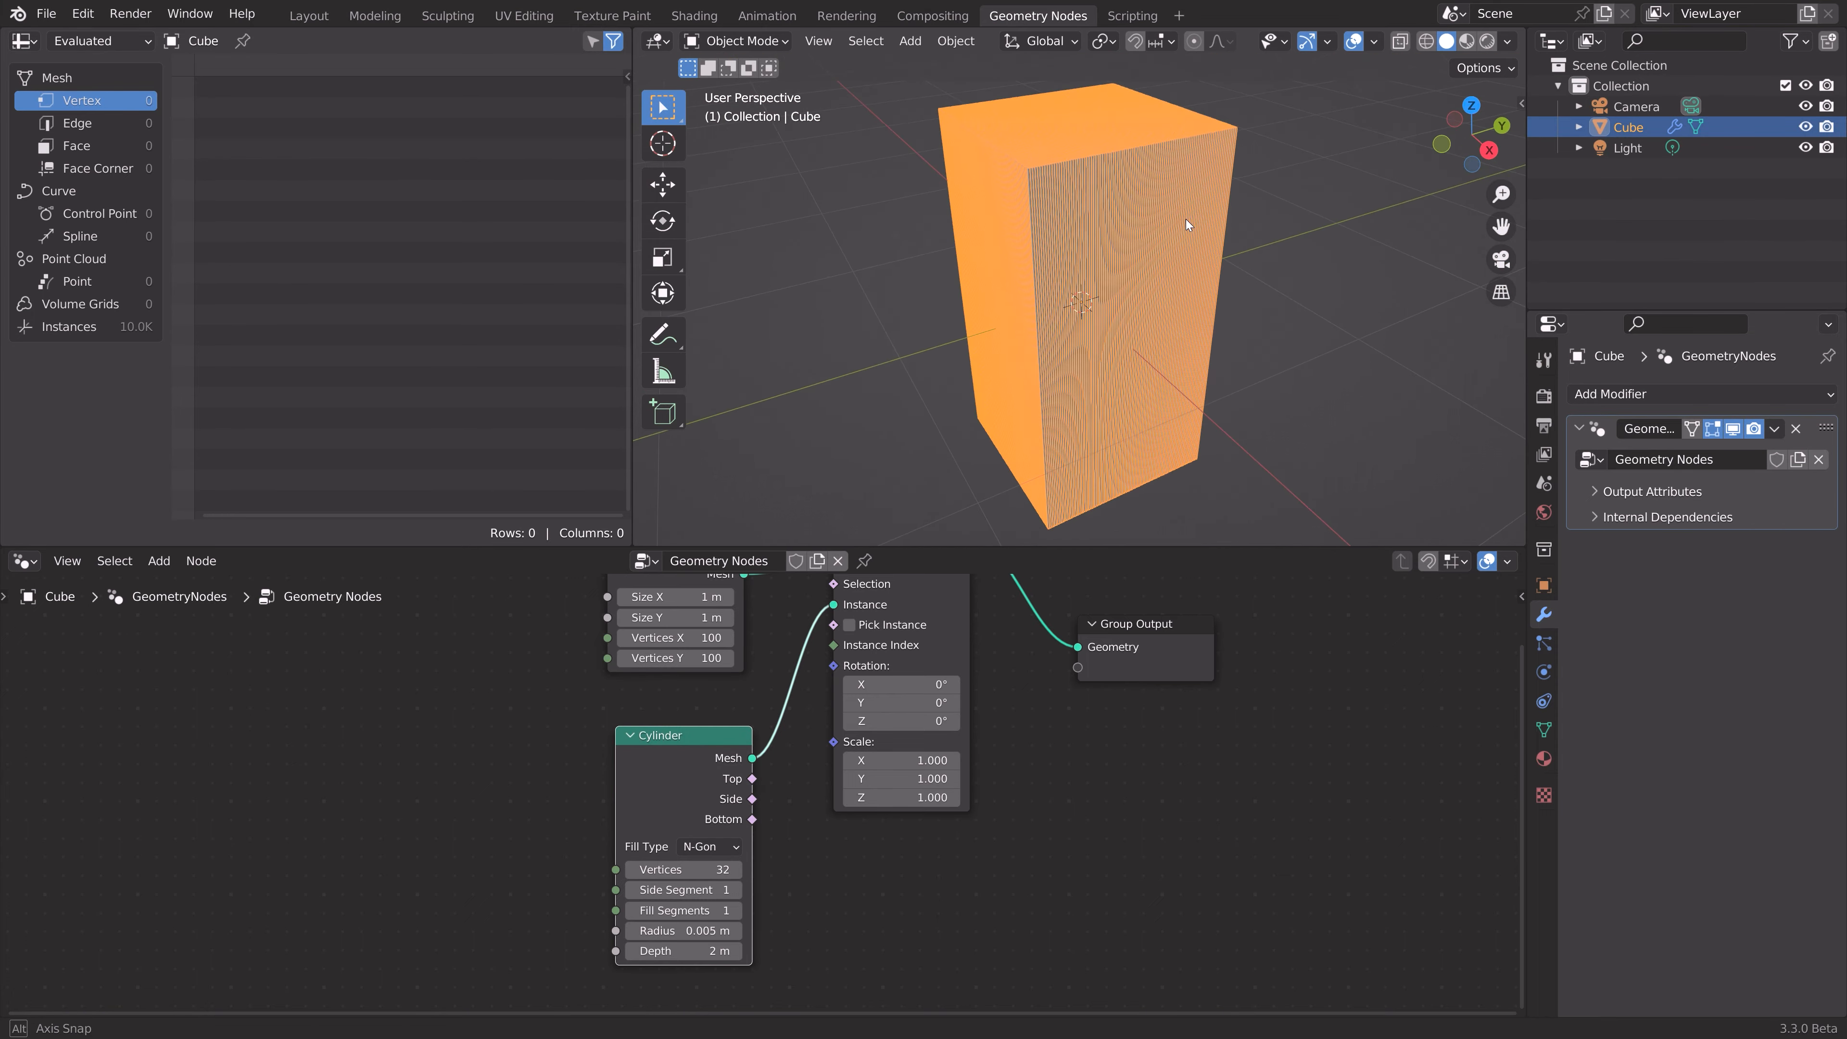
text(0.1)
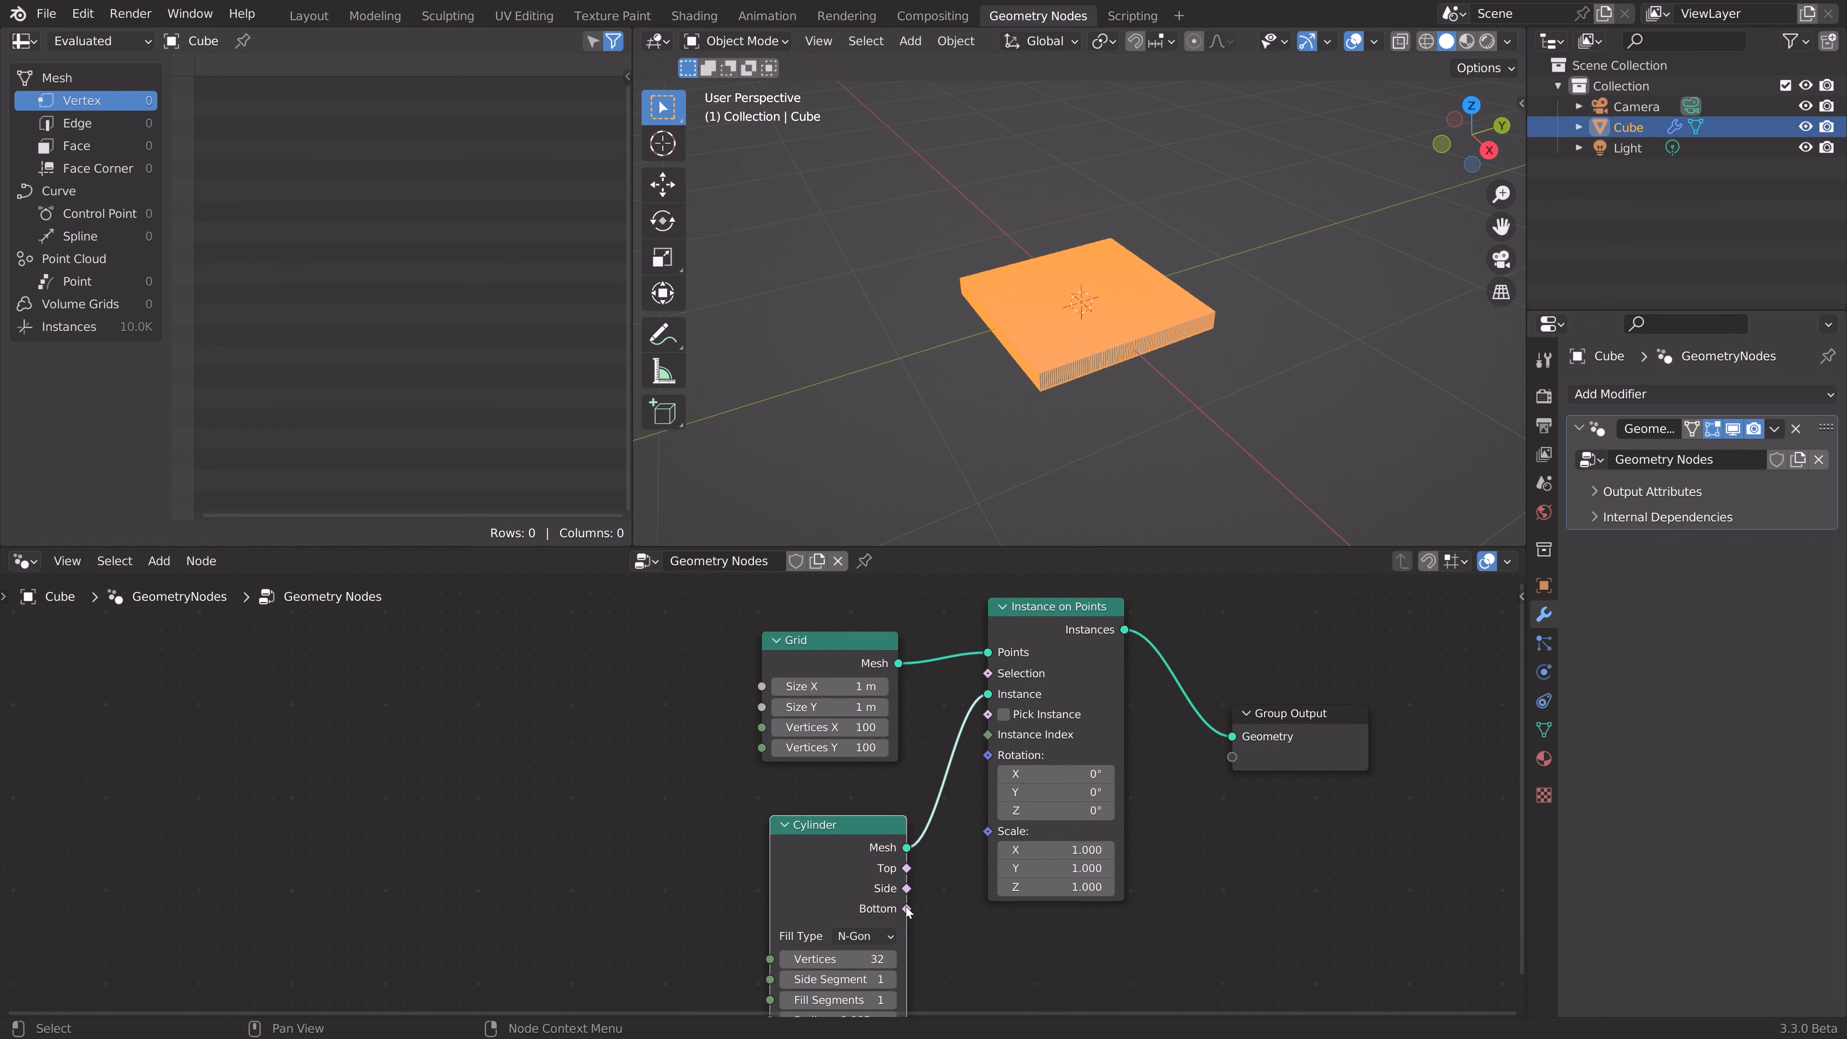
mouse_move(744, 869)
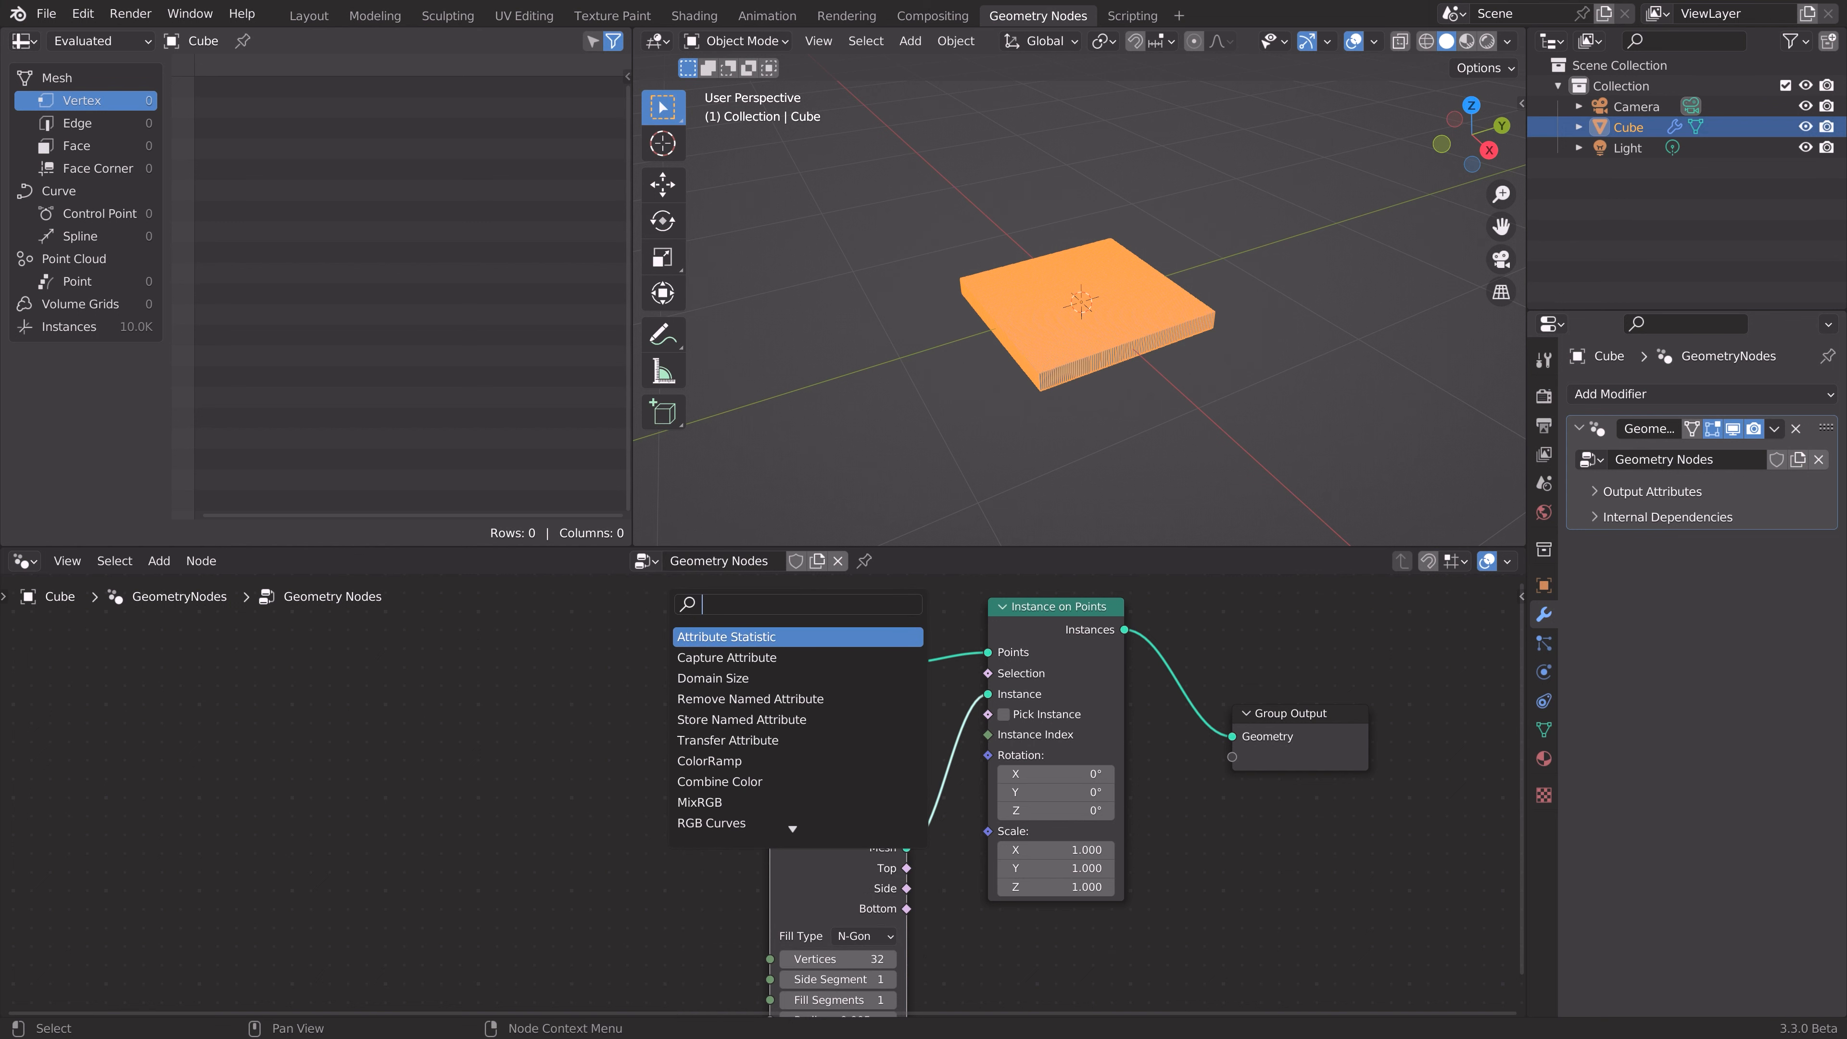
- Add an Image Texture node driving Selection and load the McDonald's arches image from Downloads
click(730, 607)
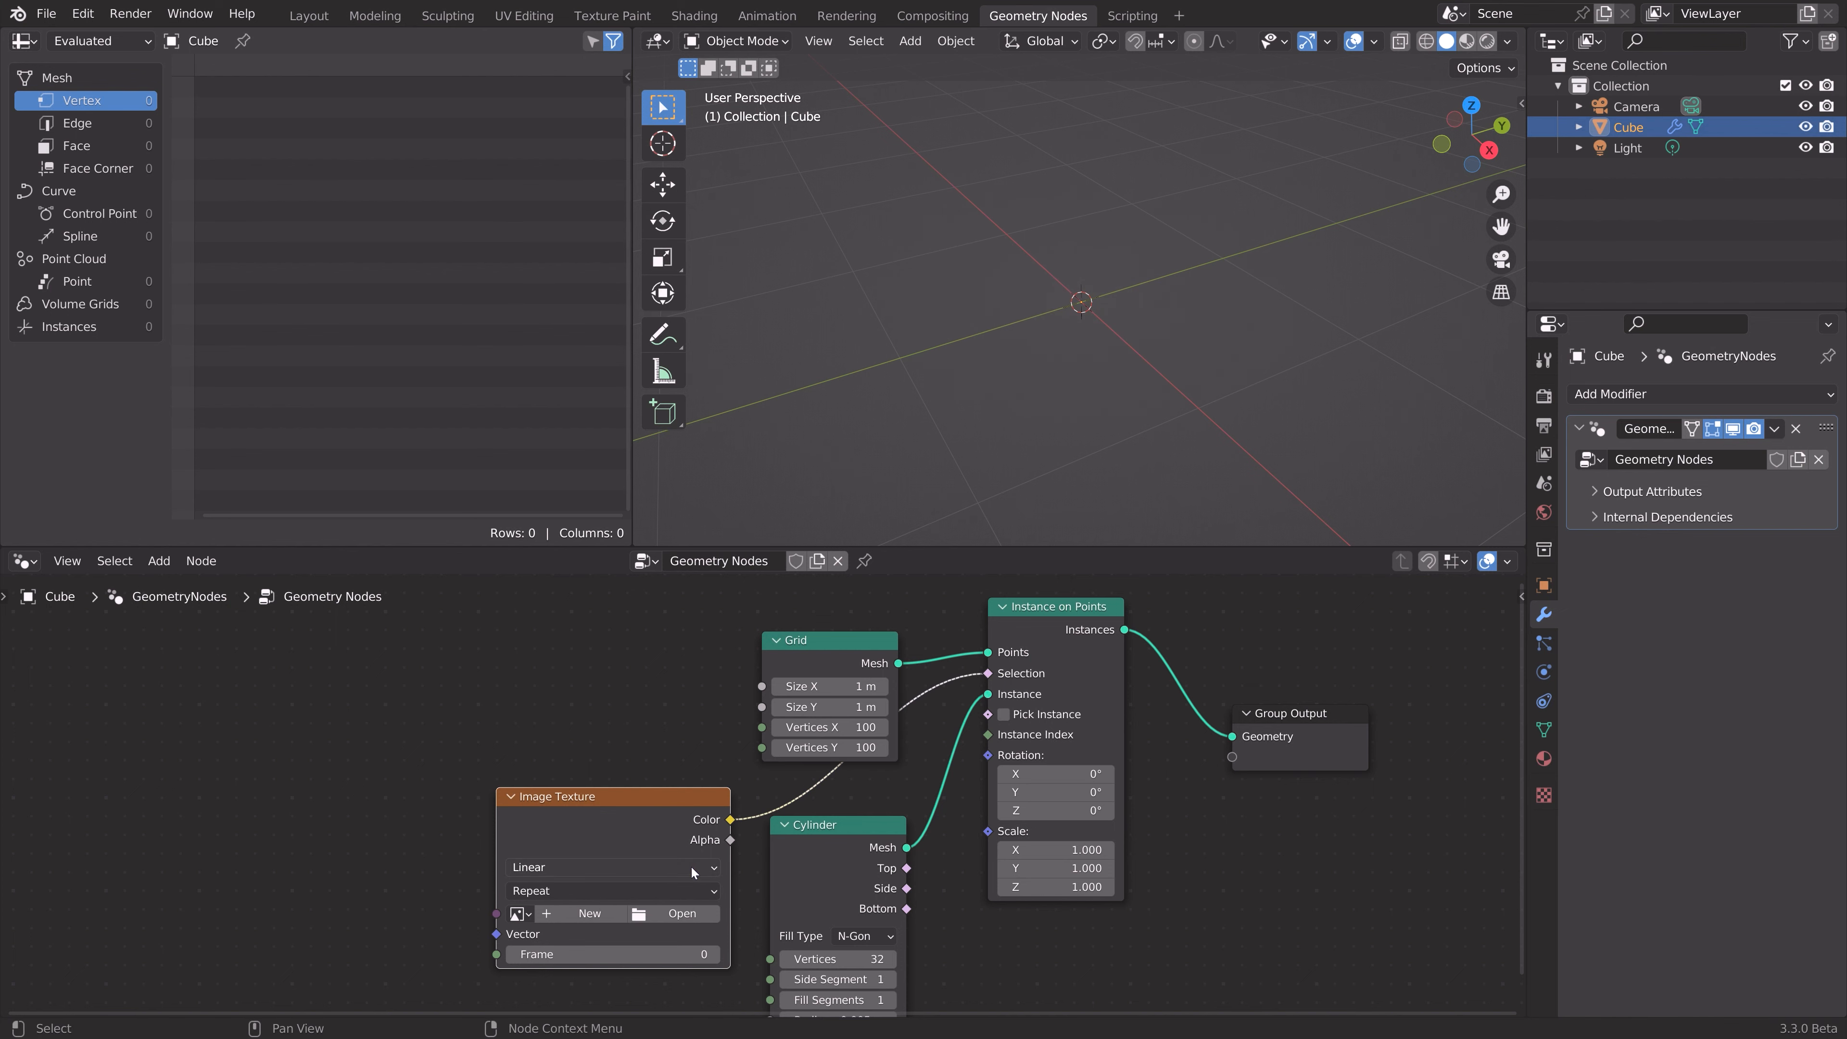
click(682, 913)
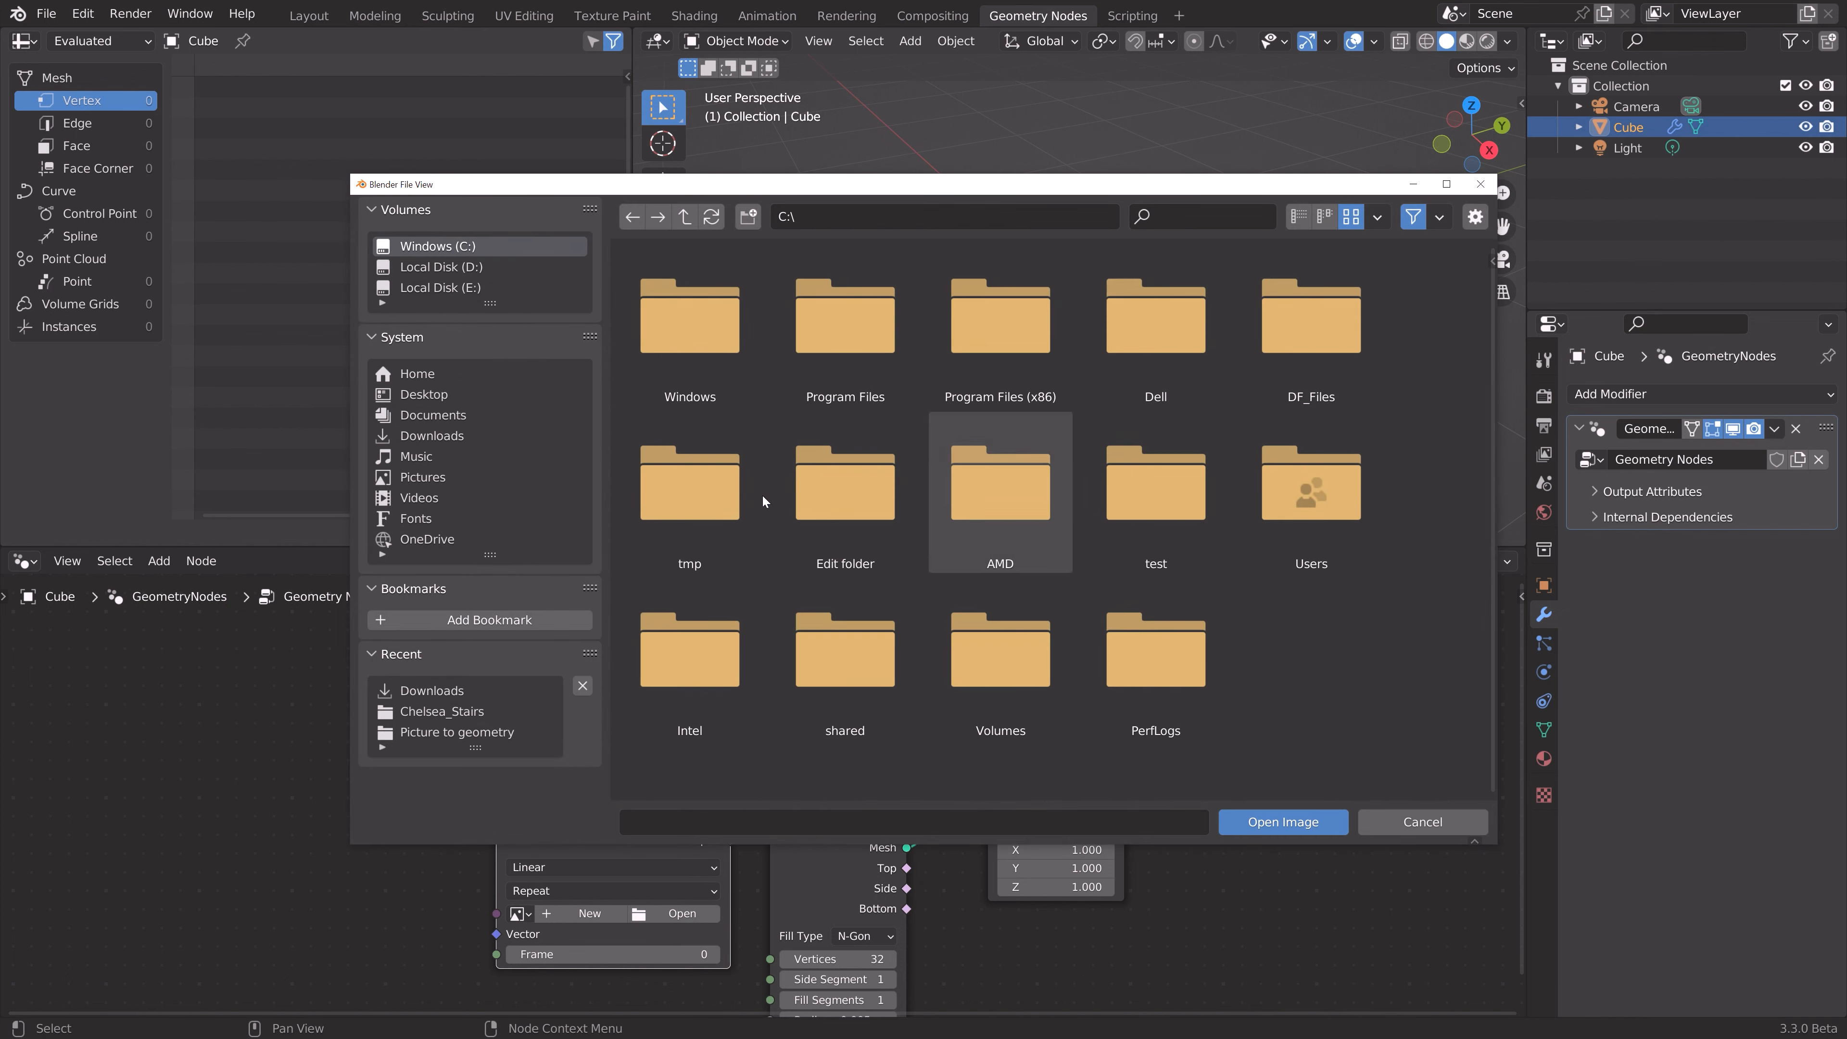
click(431, 435)
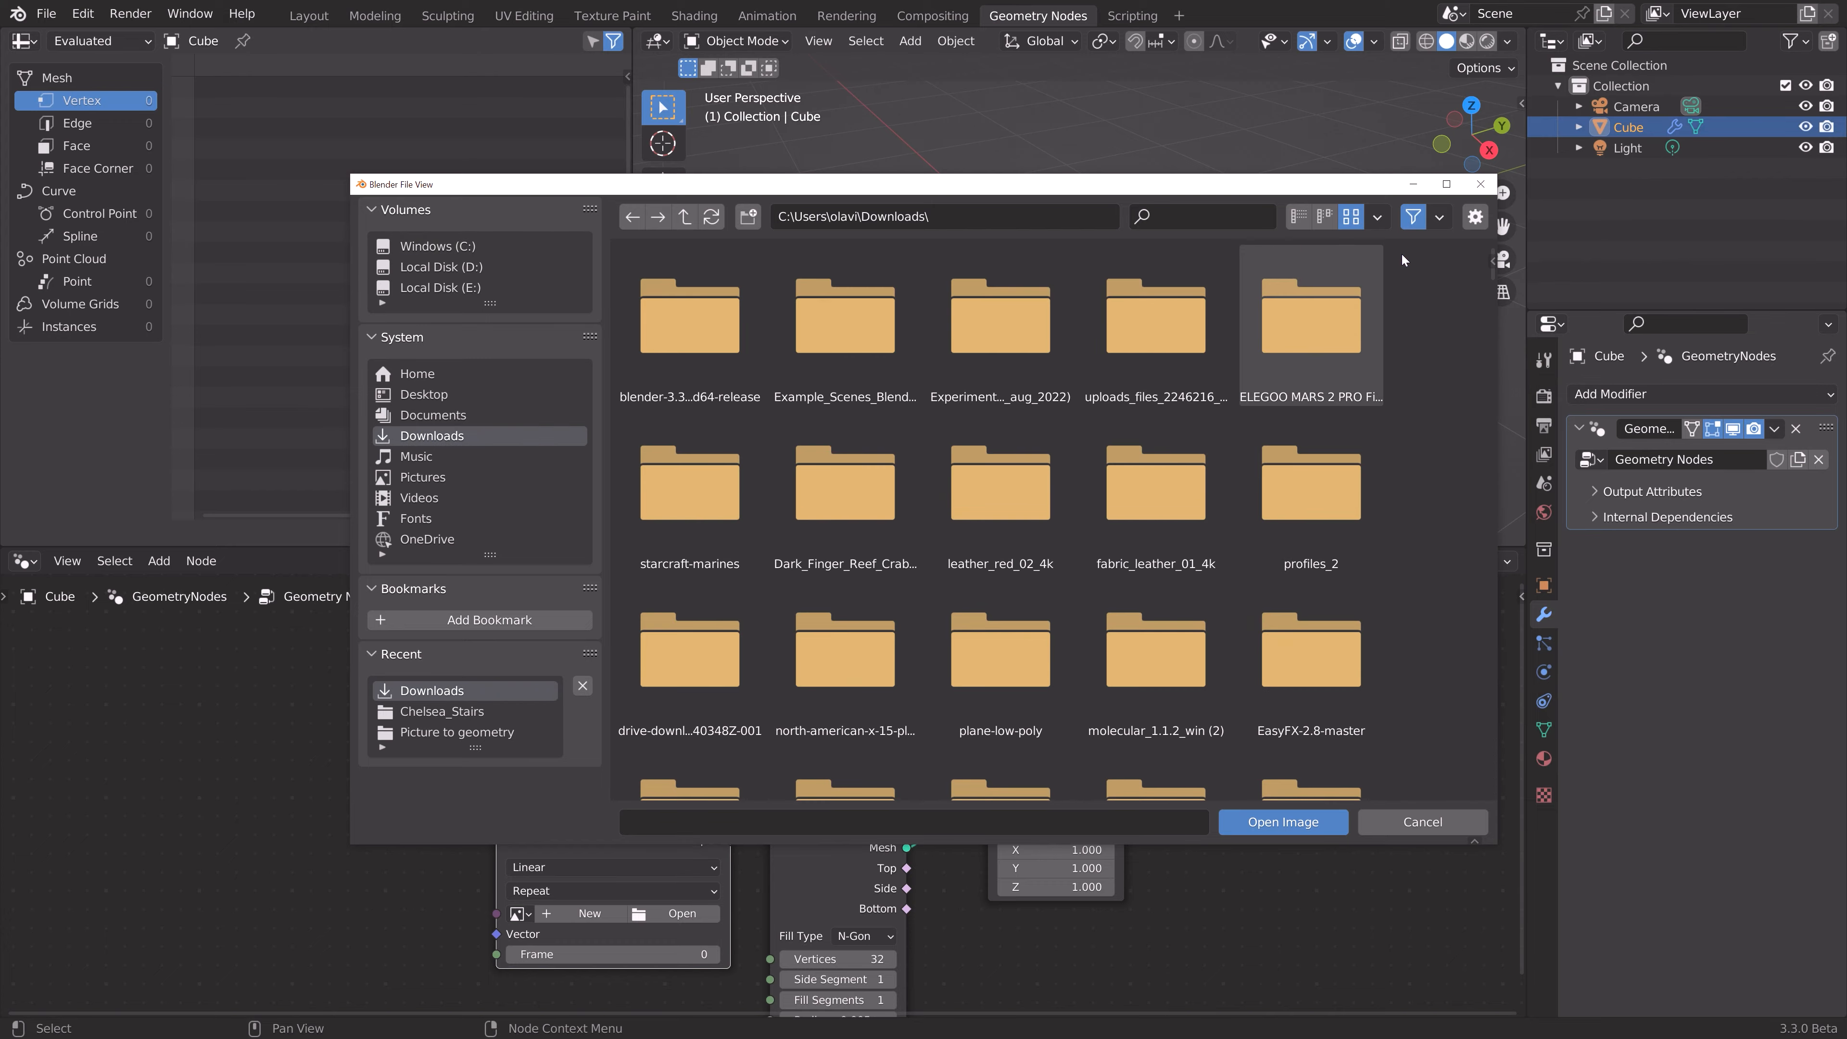
scroll(down, 3)
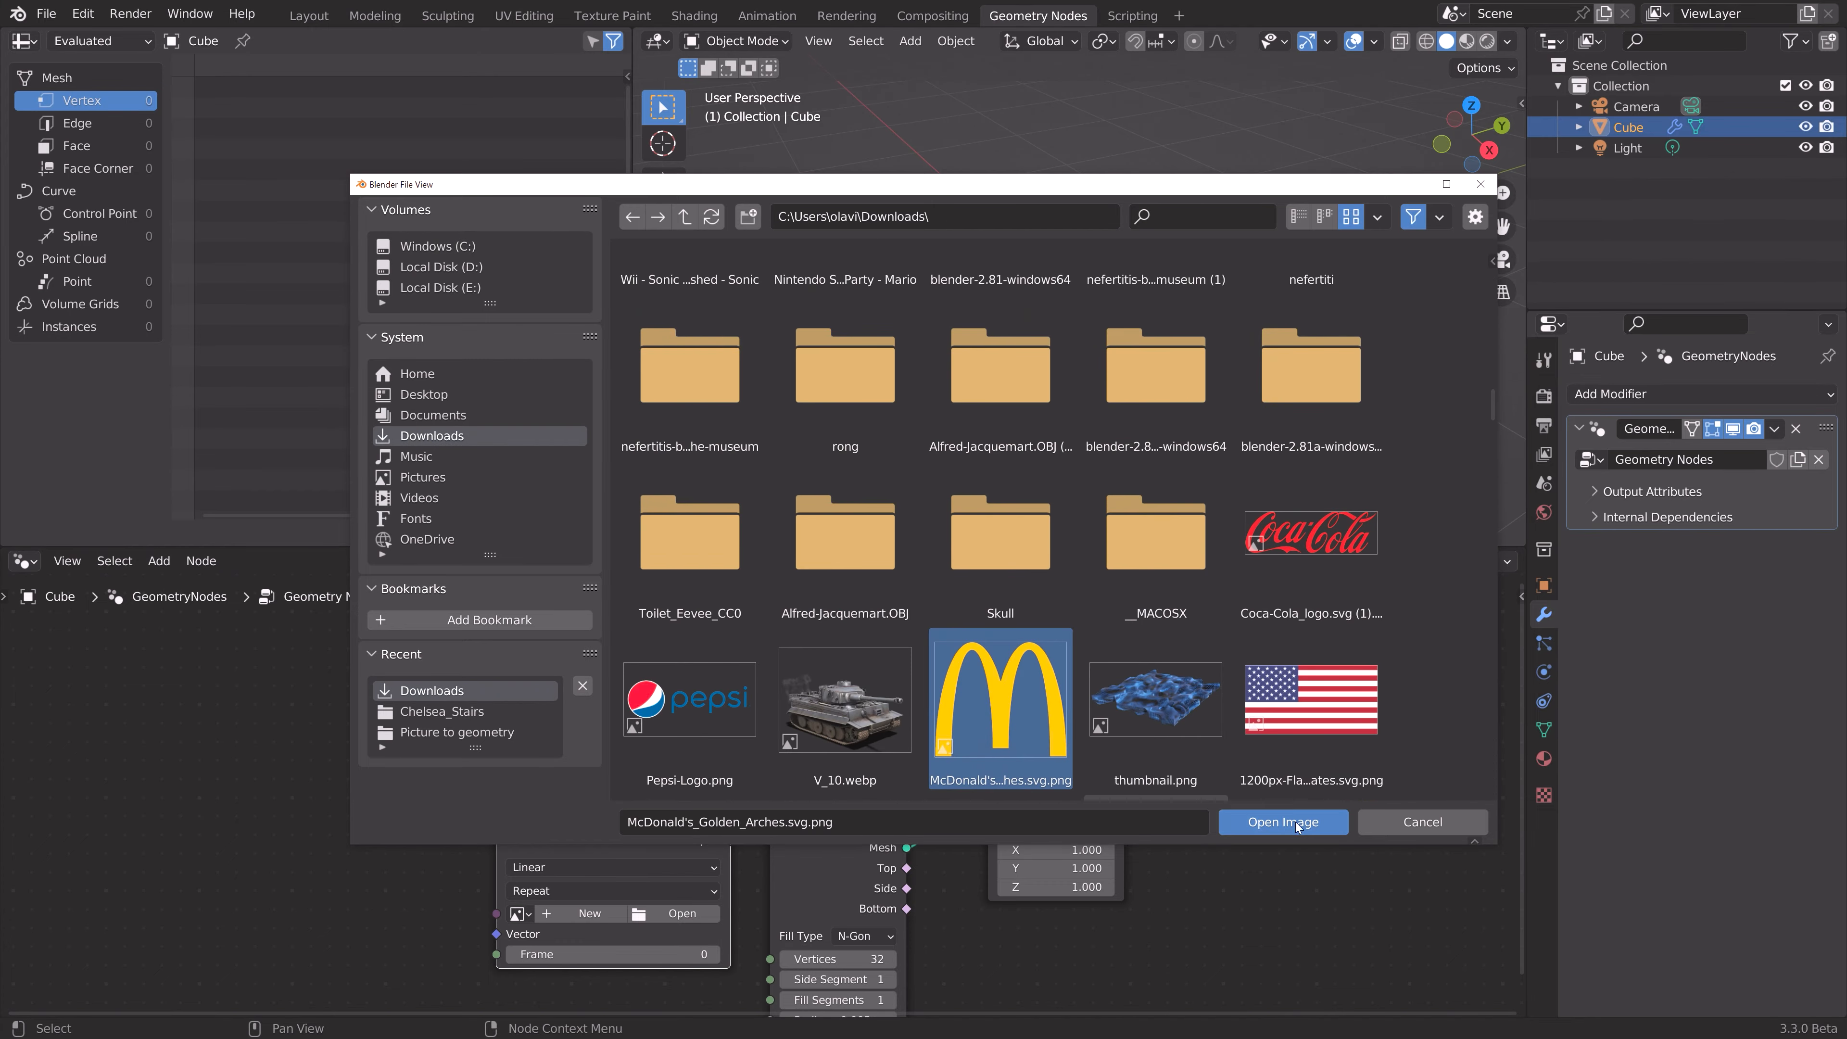
click(1281, 820)
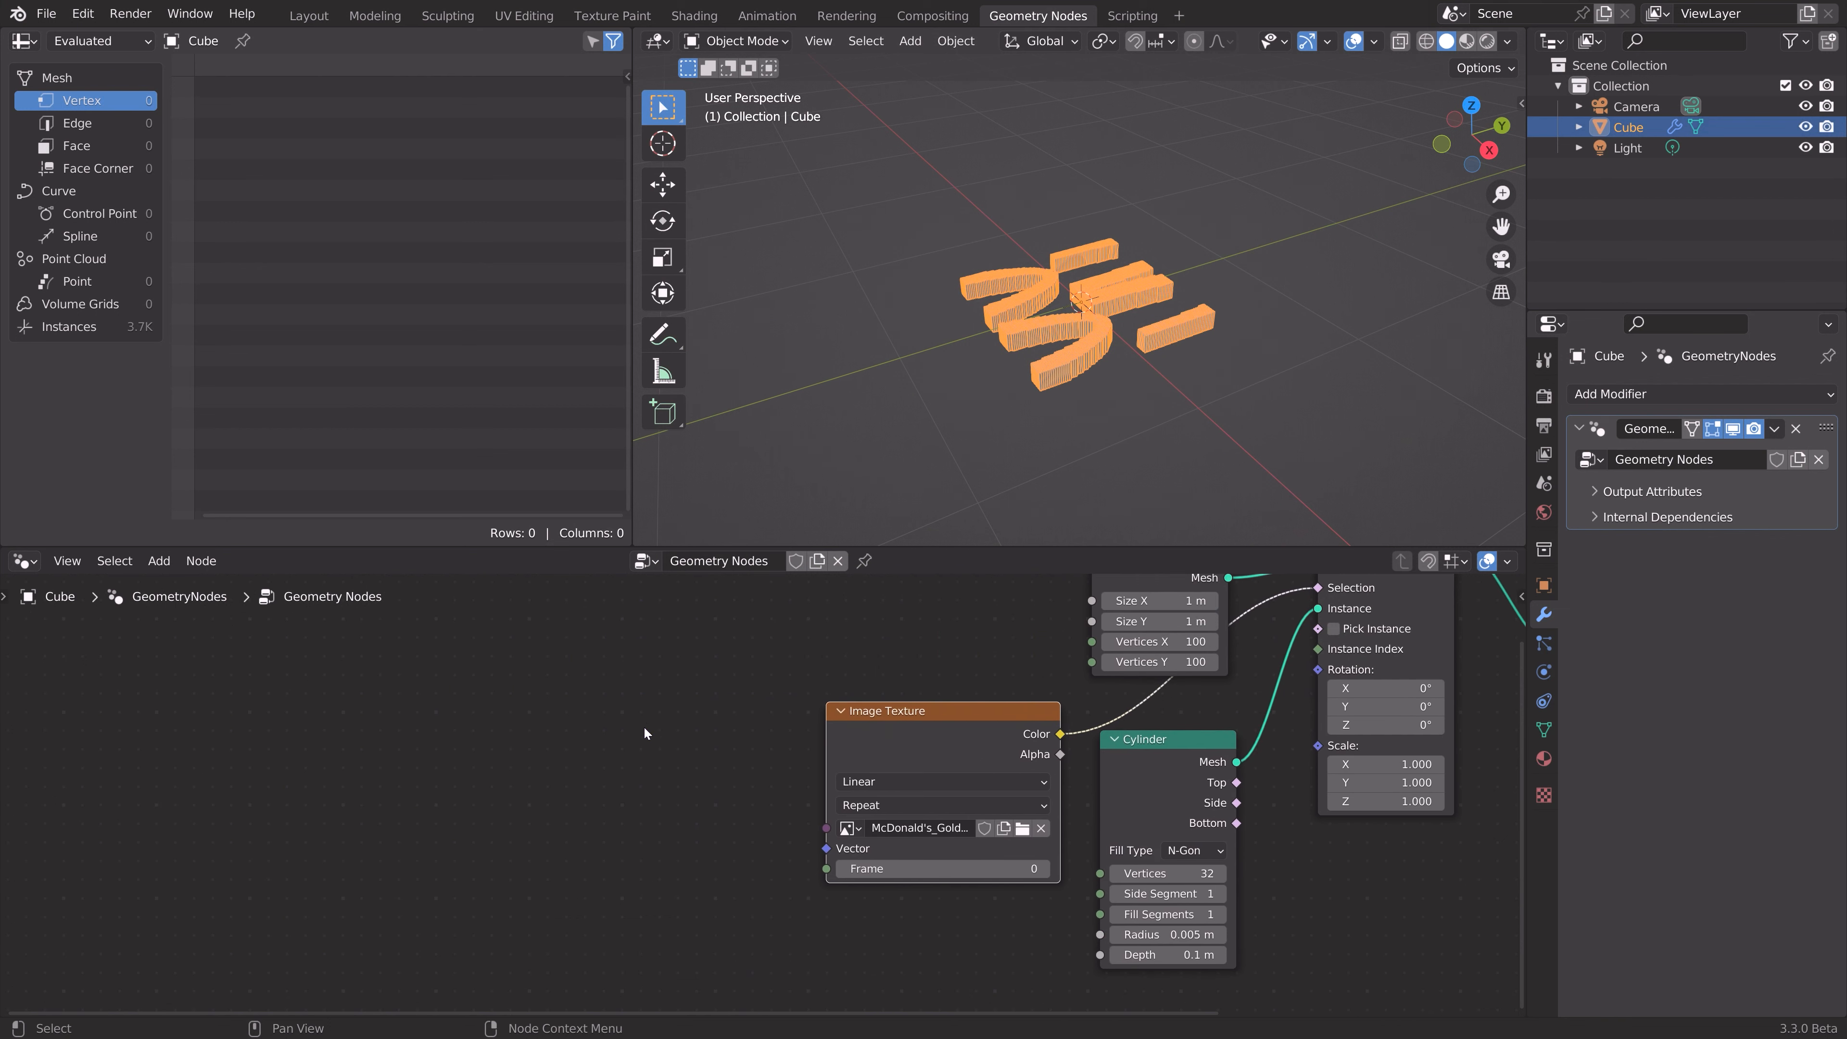
- Feed a UV Unwrap node into the texture's Vector input and raise the grid to 400×400 vertices
click(158, 559)
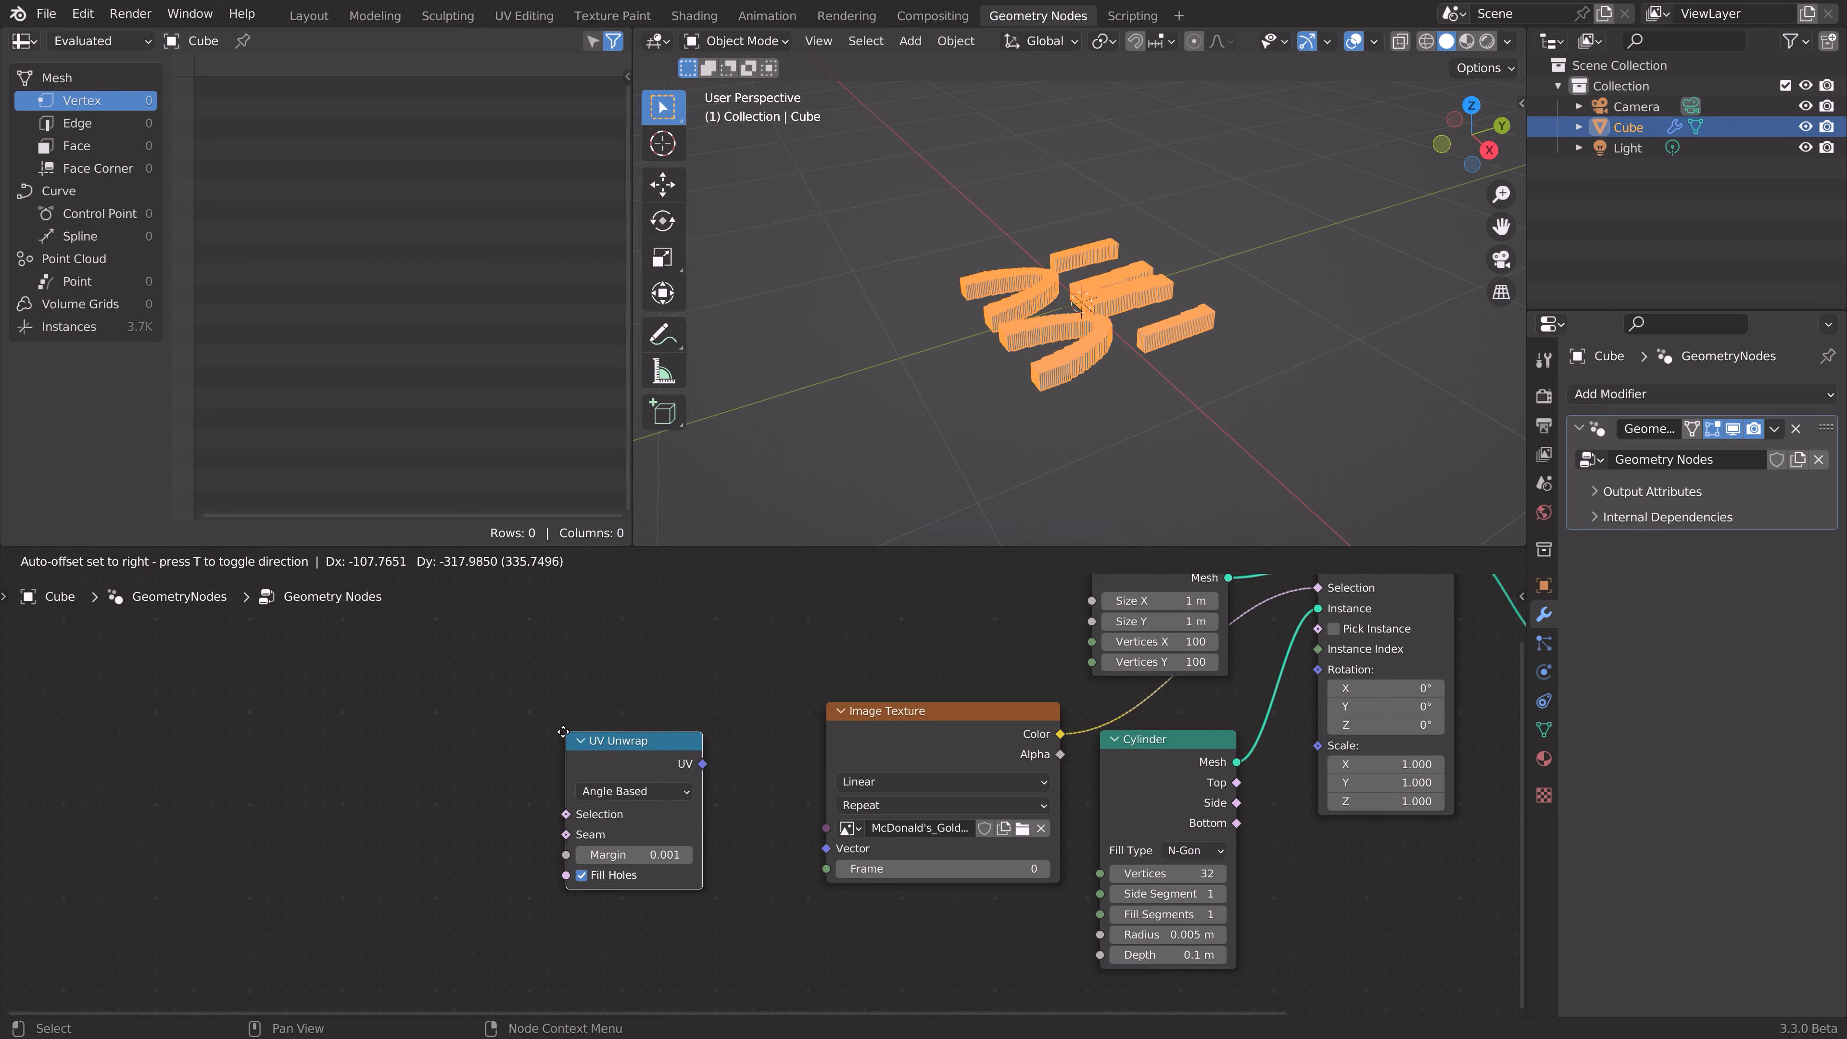
drag(702, 773, 830, 848)
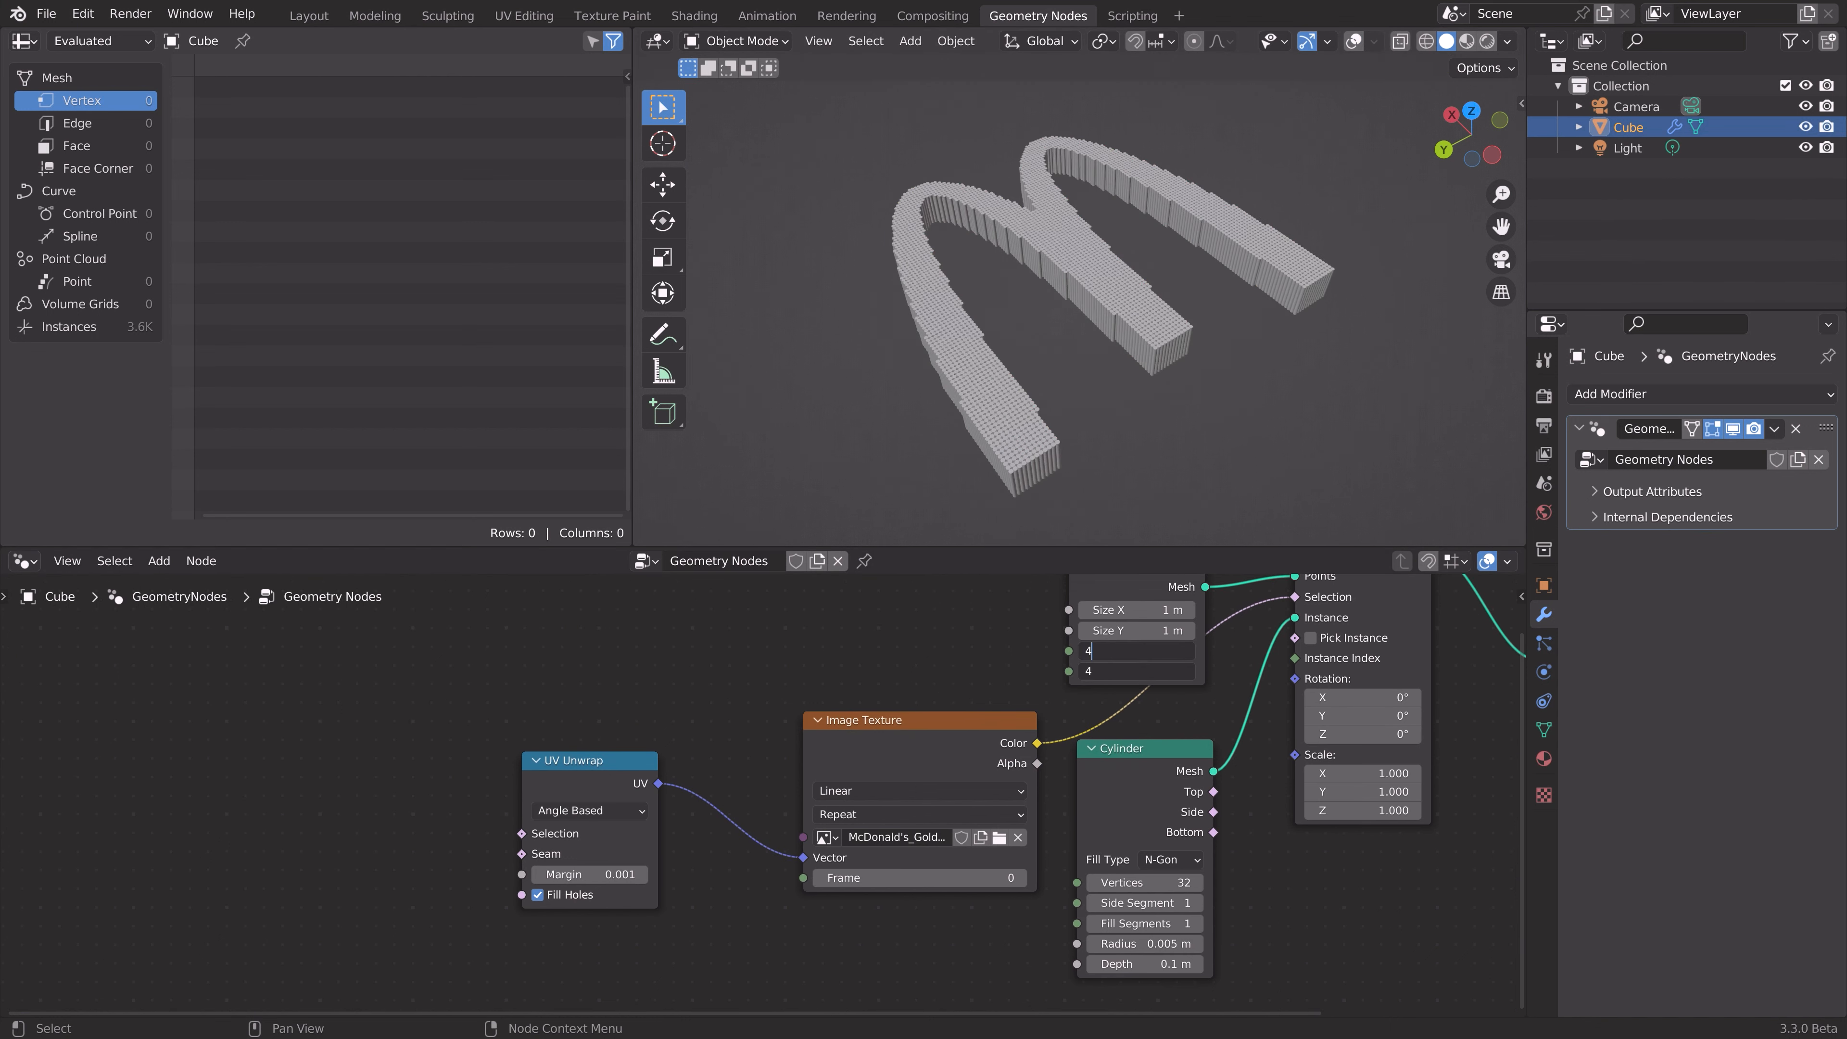
text(400)
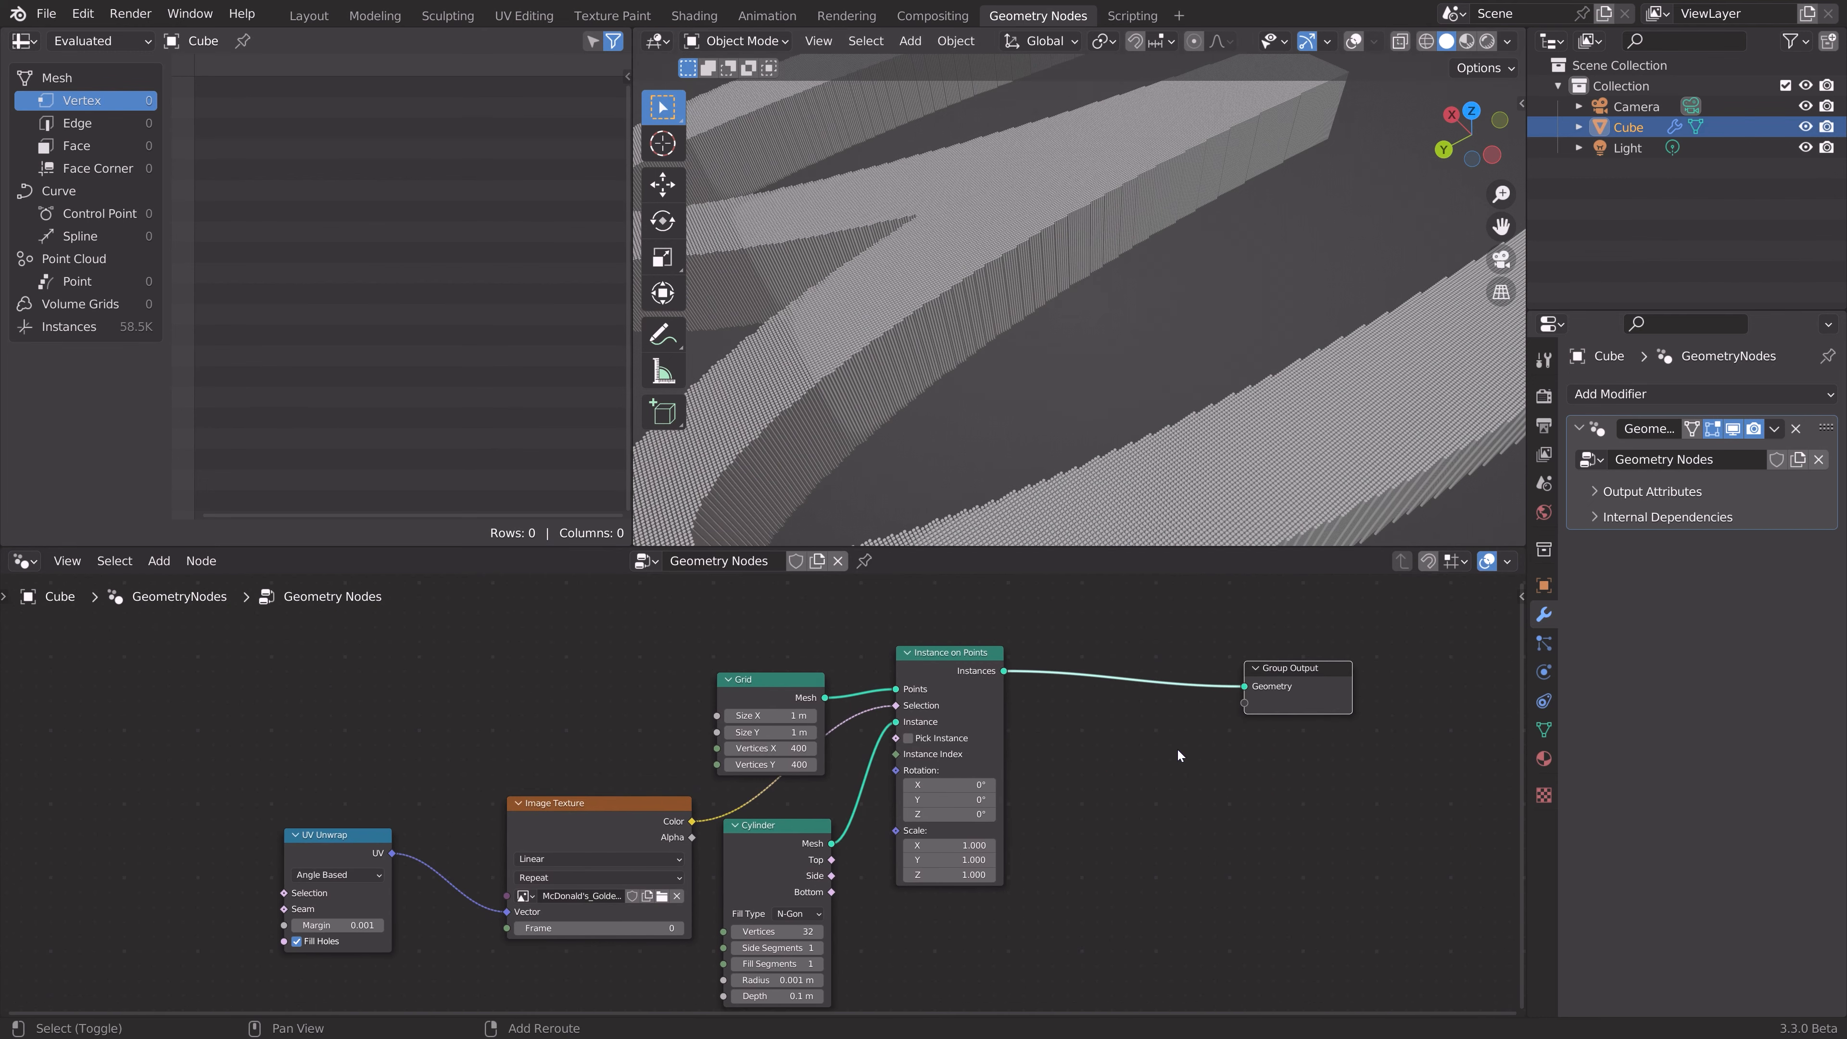
- Insert a Set Material node before the output and assign the material named Material
text(mater)
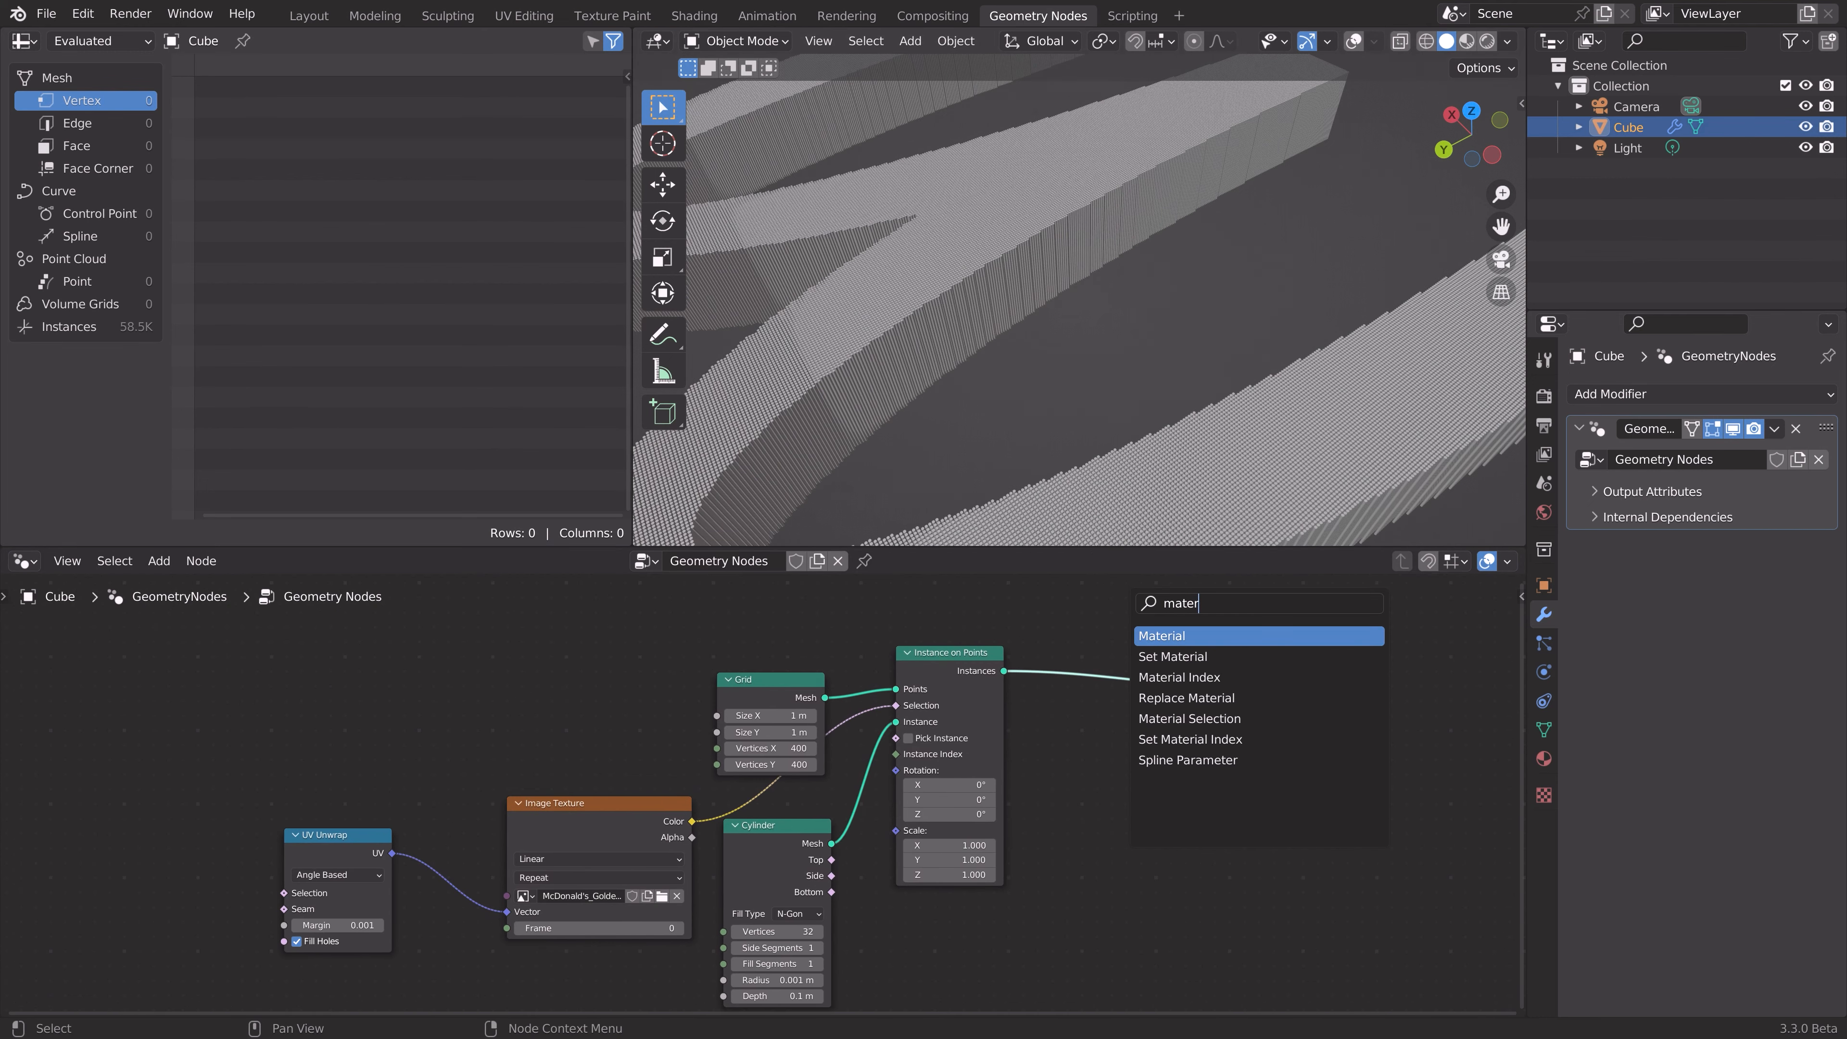
click(1171, 656)
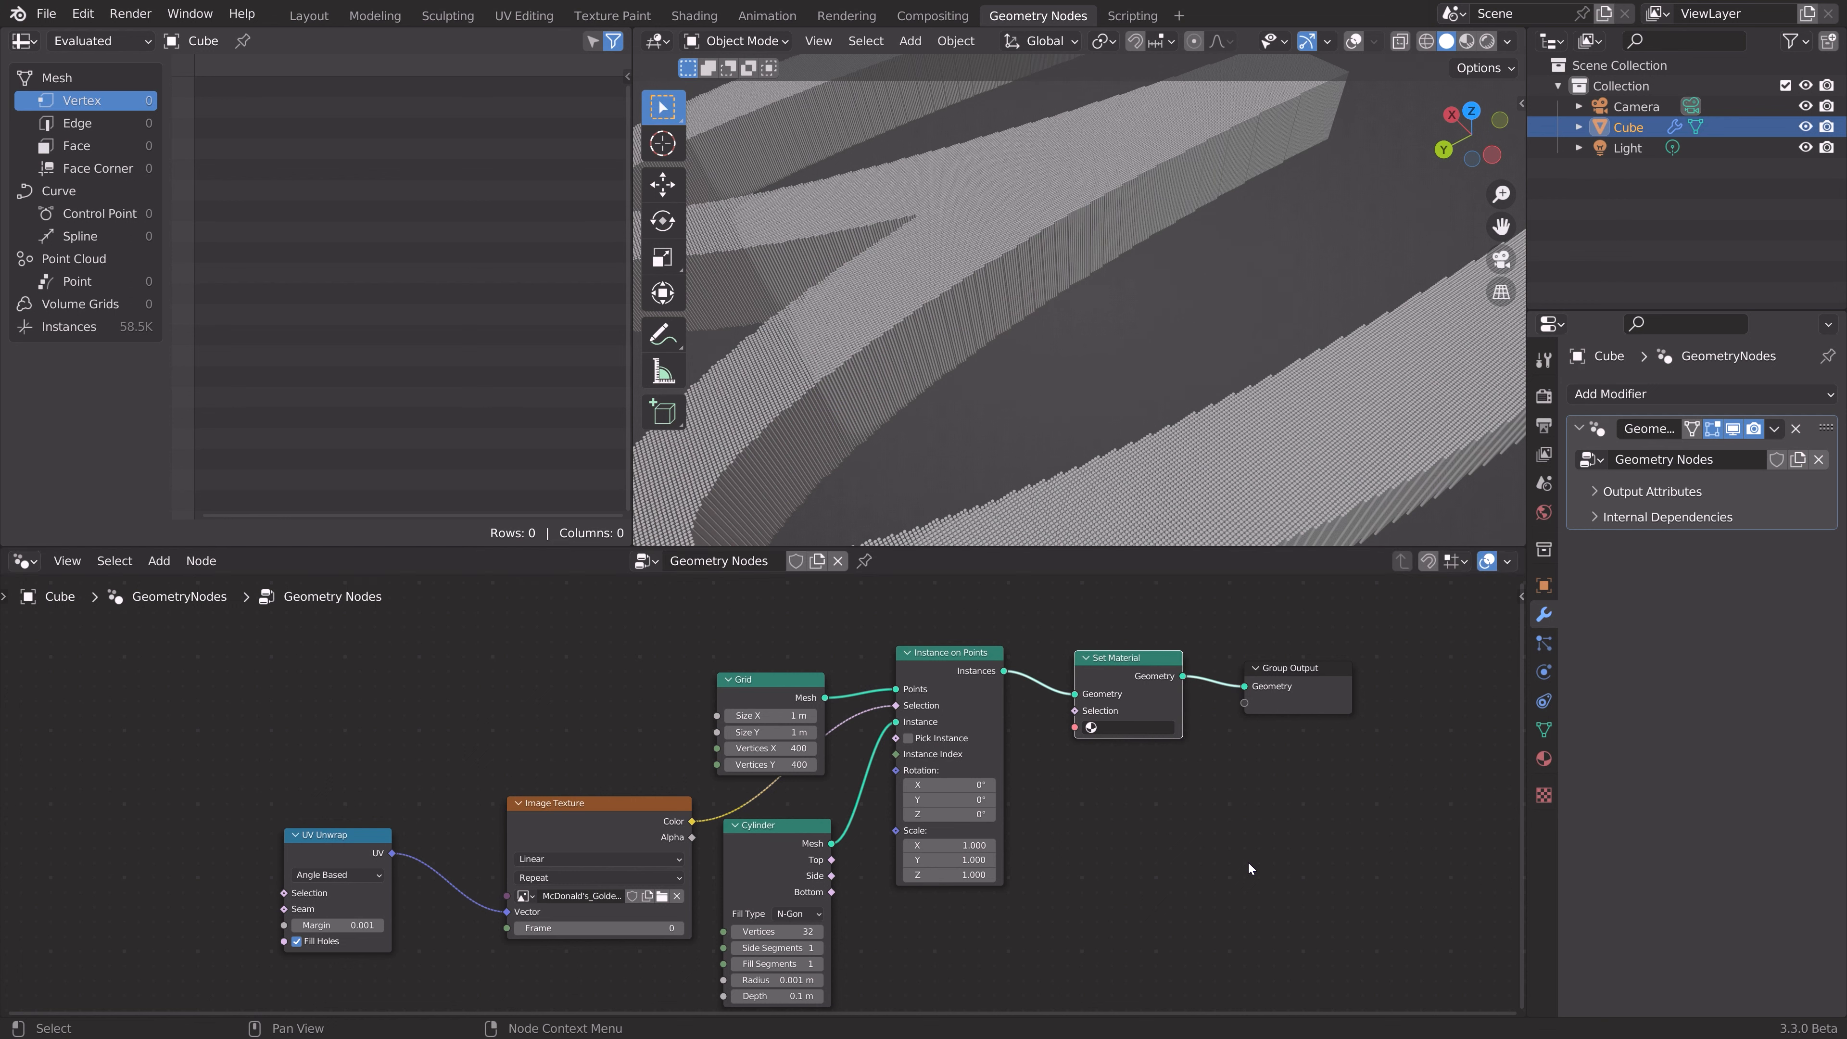
click(1089, 727)
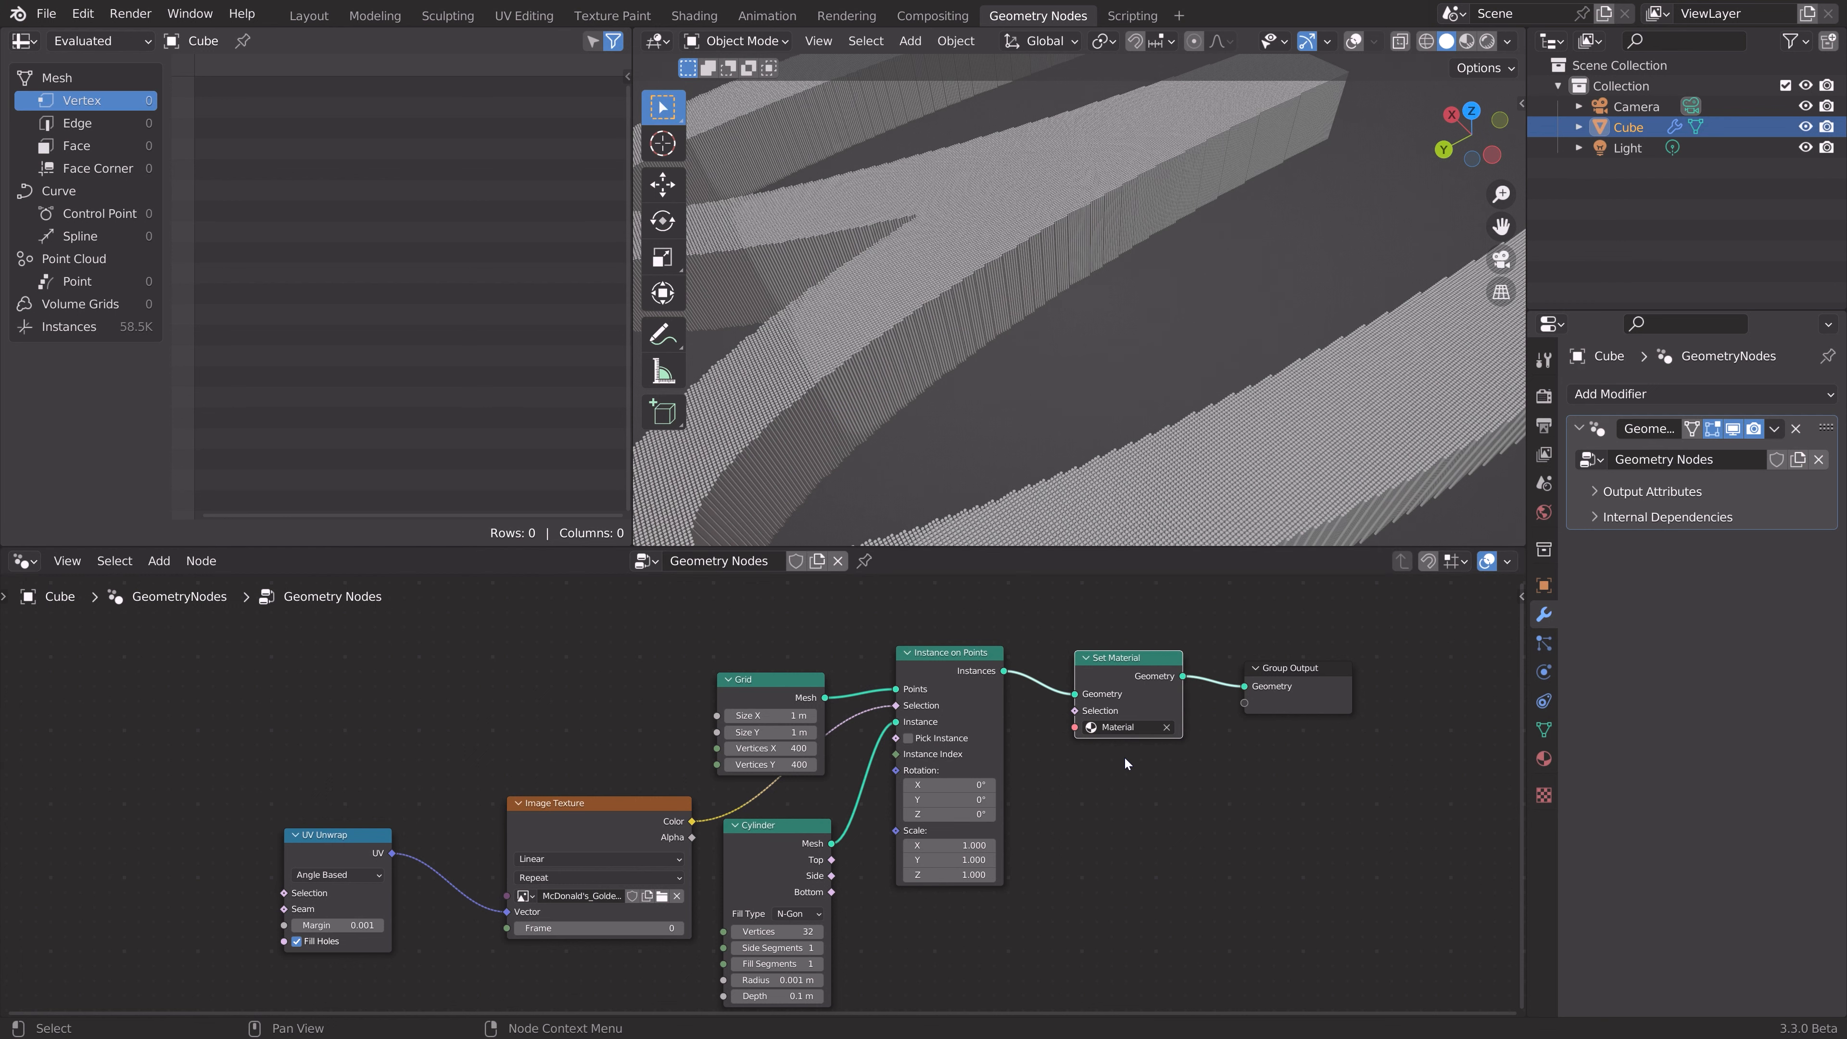